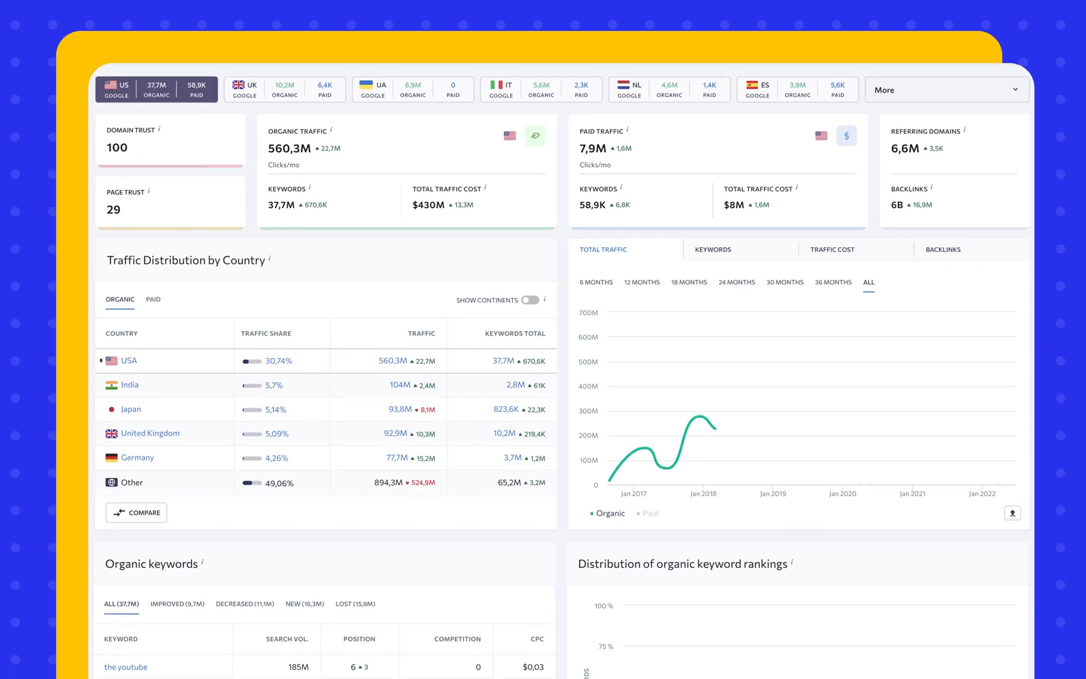
- Scroll the projects dashboard to see the Average Position chart and the seven-website project table
scroll("down", 3)
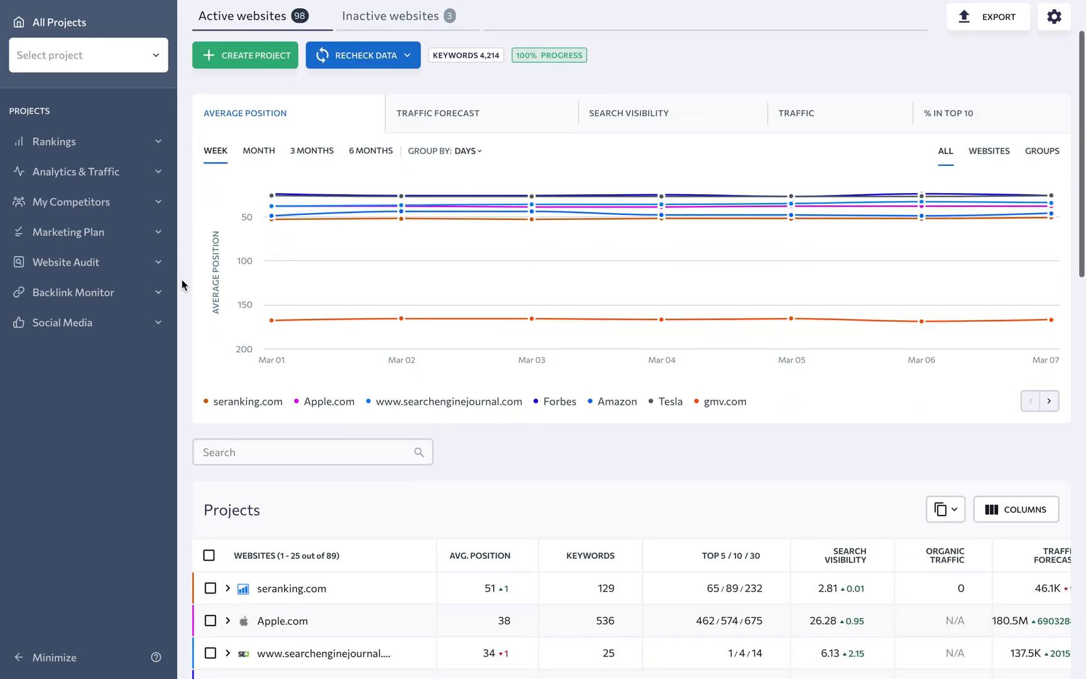
scroll("down", 3)
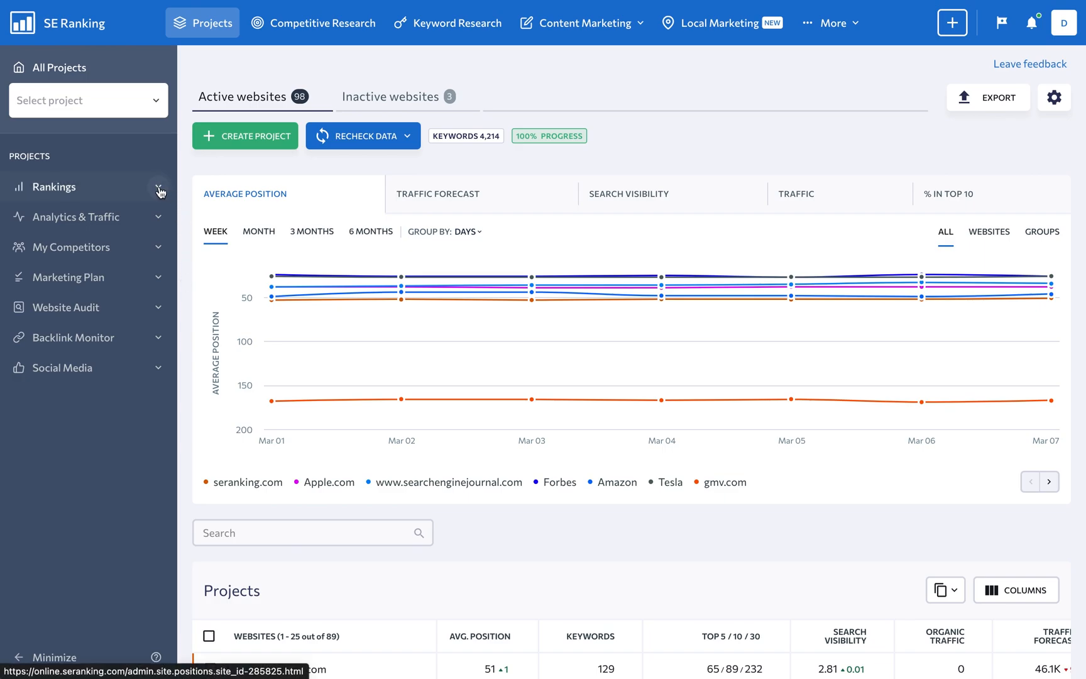
mouse_move(170, 297)
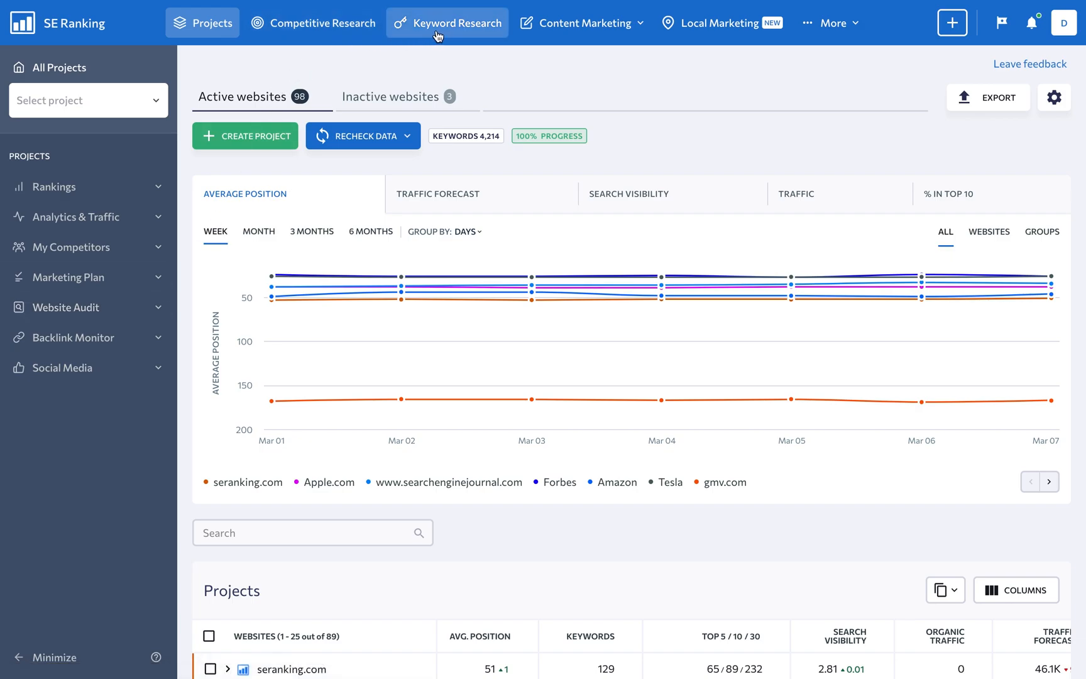
left_click(831, 22)
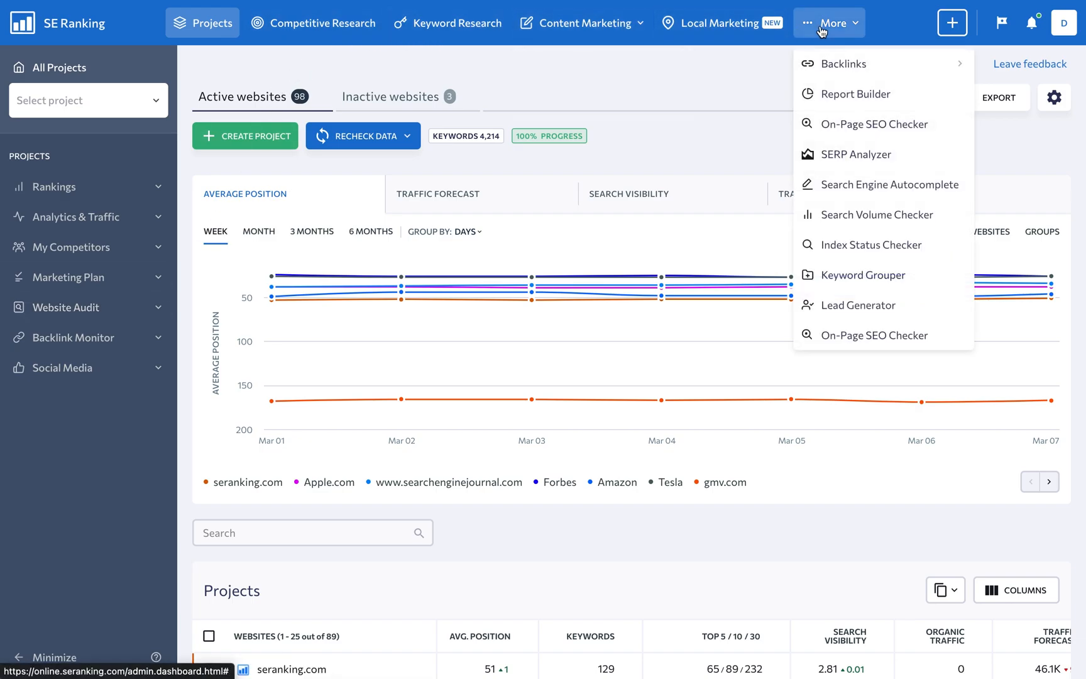
mouse_move(843, 63)
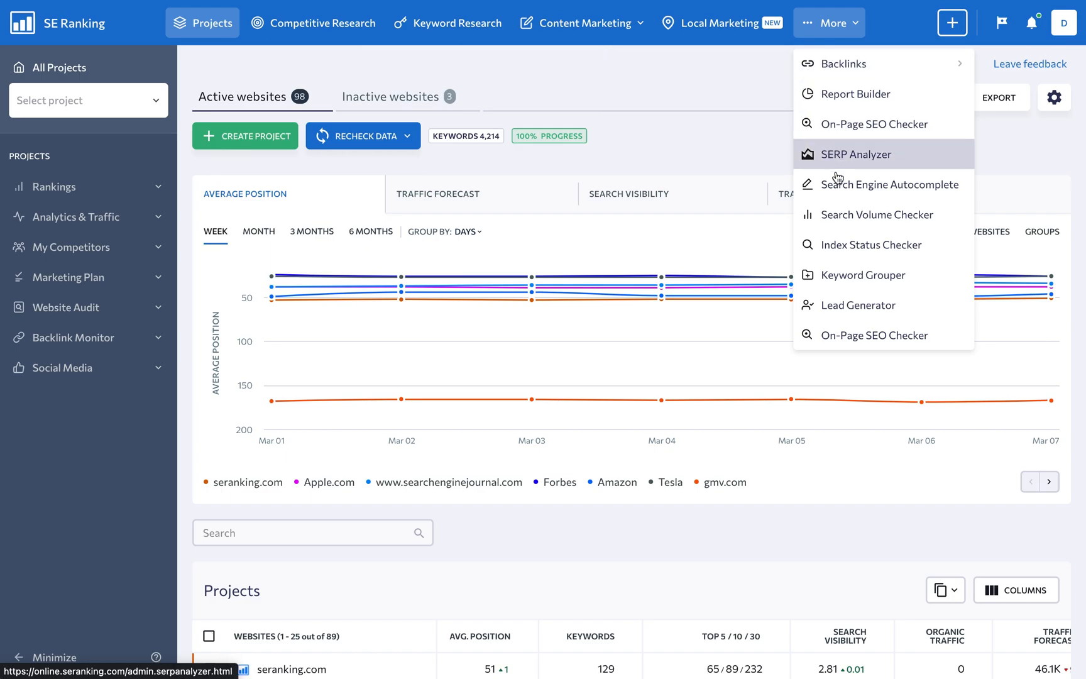
mouse_move(875, 335)
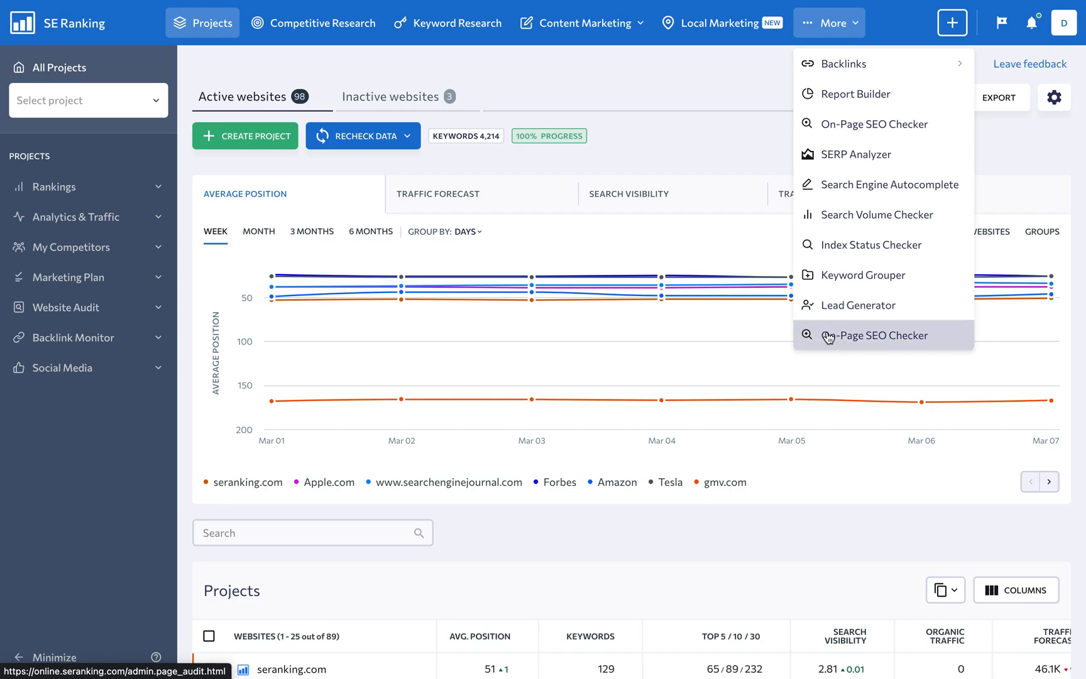
left_click(743, 141)
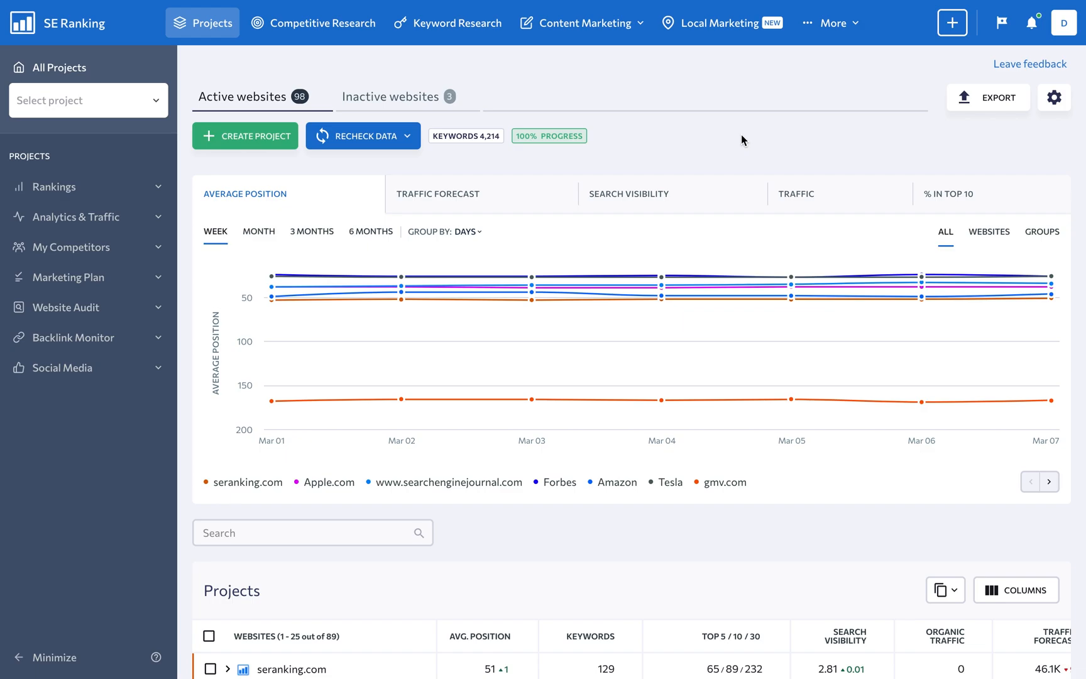
- Show the More tools list: Backlinks, Report Builder, Keyword Grouper and Lead Generator
left_click(831, 22)
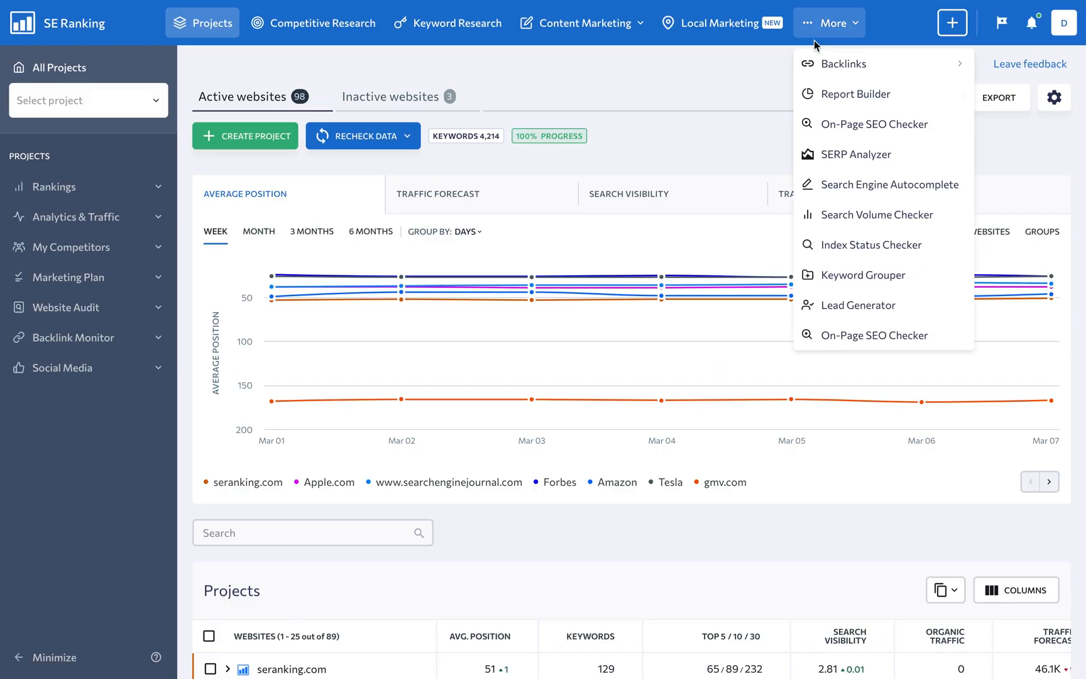
mouse_move(859, 305)
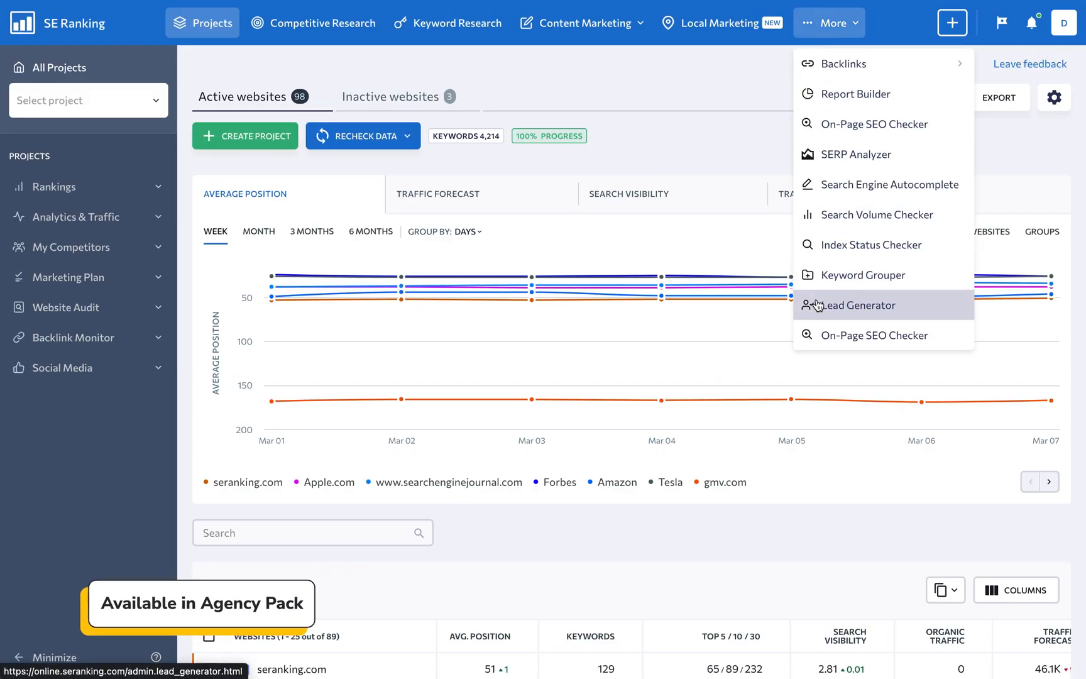
- Open Lead Generator, scroll the demo site, and start the Free On-Page SEO Checker URL entry
left_click(851, 304)
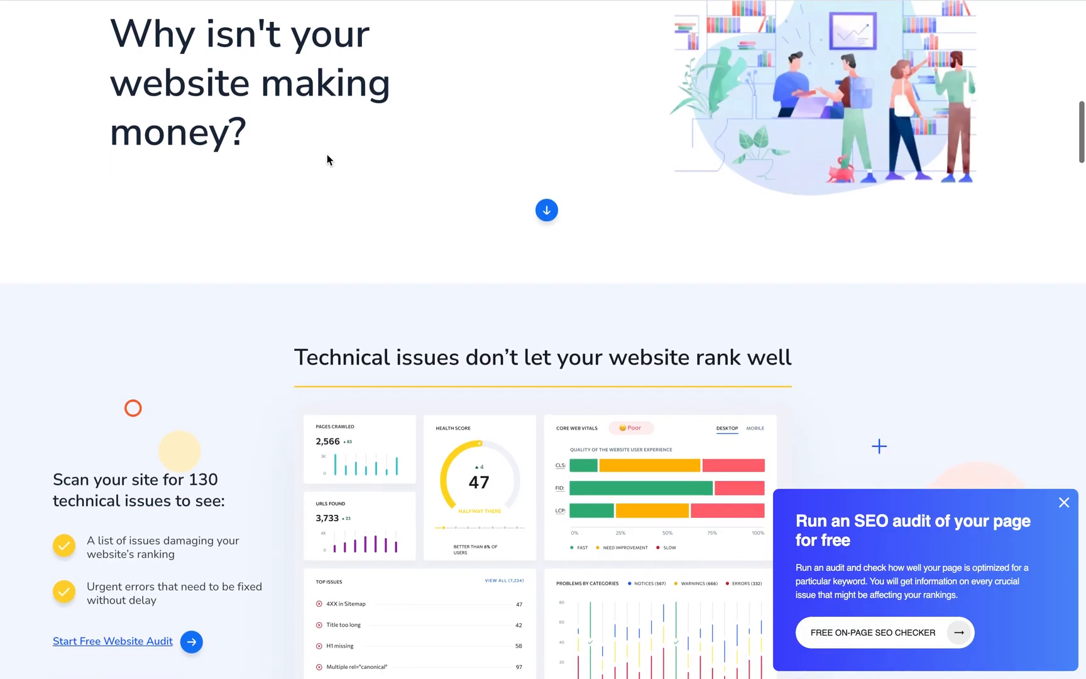
scroll("down", 3)
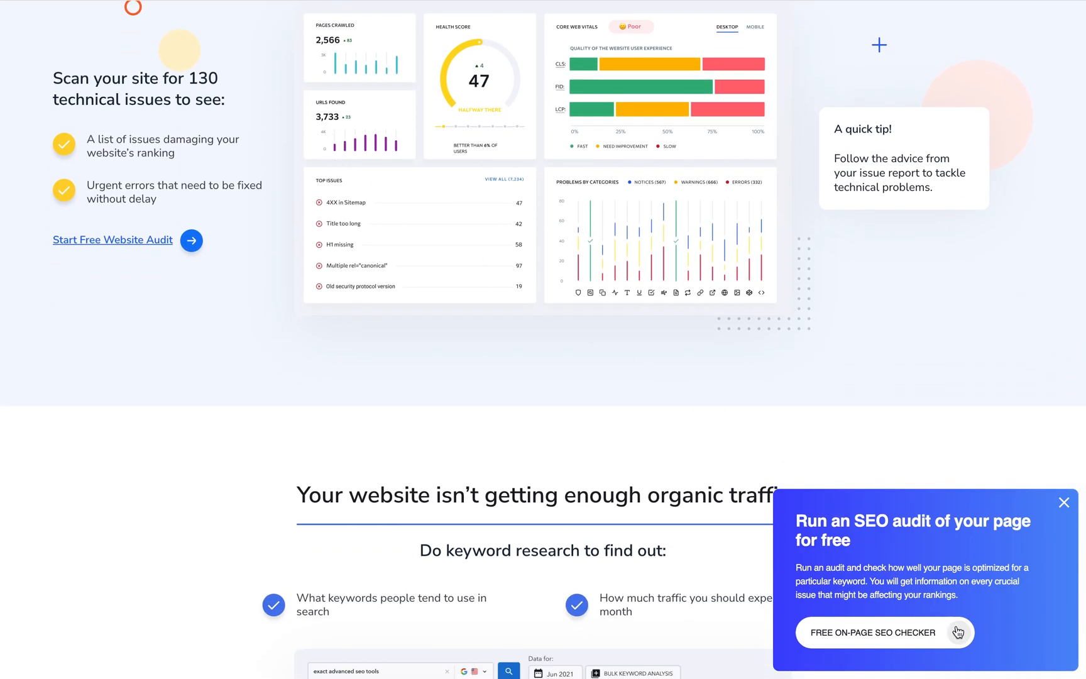
left_click(884, 632)
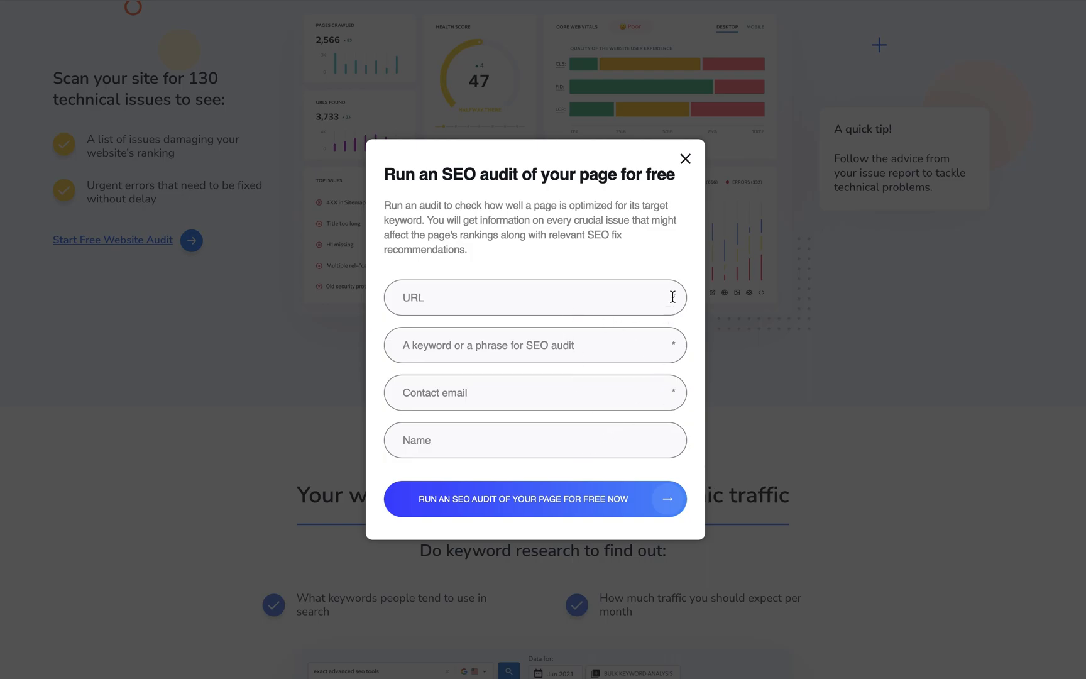
left_click(686, 159)
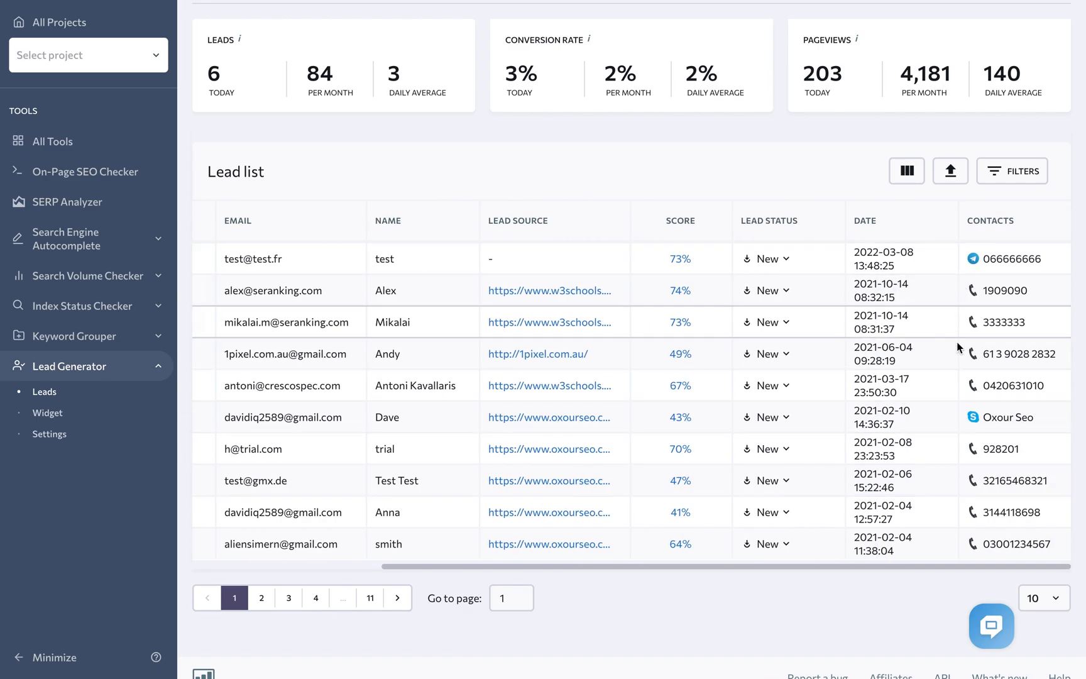
mouse_move(715, 416)
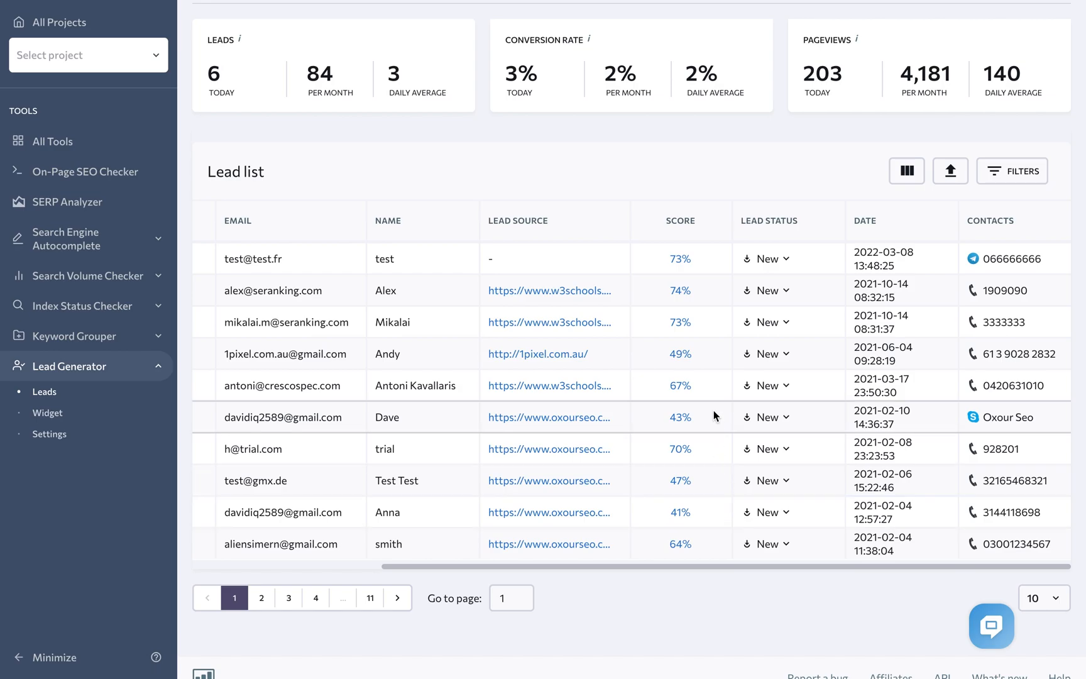
mouse_move(709, 470)
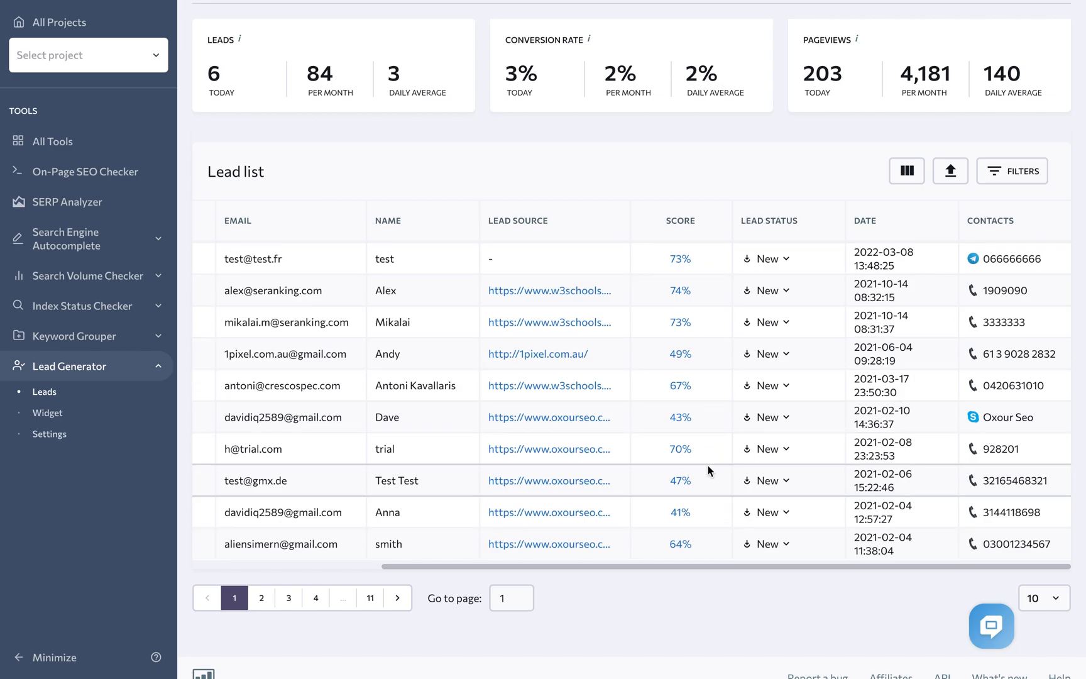
- Open the Leads list with lead scores, statuses, contacts, conversions and pageview totals
left_click(322, 22)
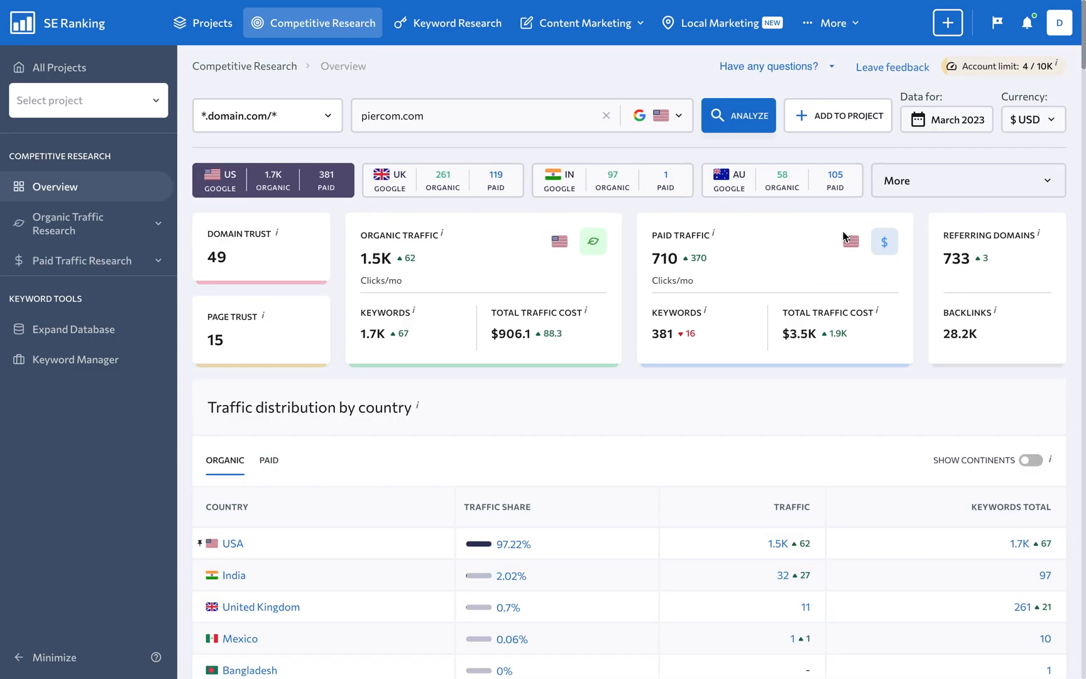
- Scroll piercom.com's paid report through Paid keywords, Paid competitors, Top pages and Top subdomains
scroll("down", 3)
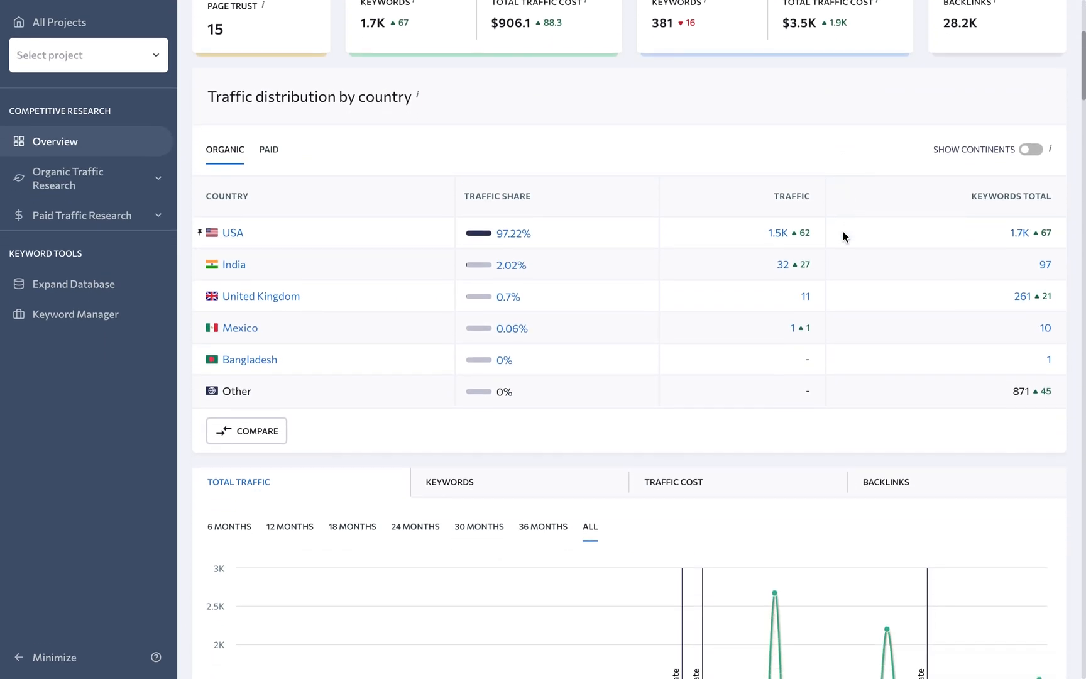
scroll("down", 3)
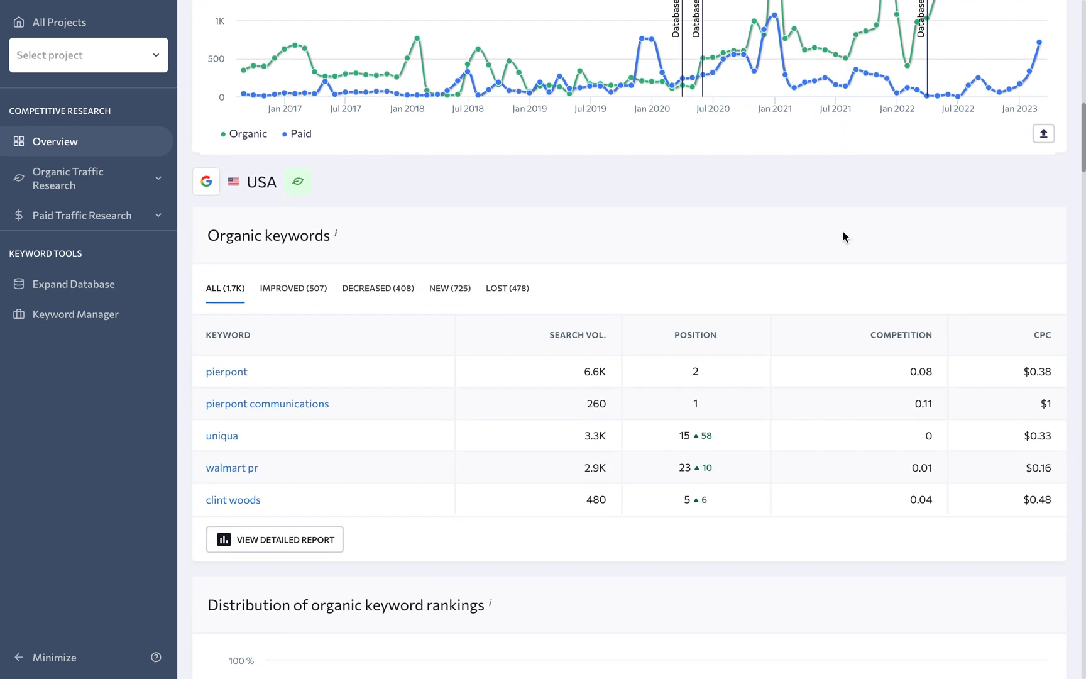
scroll("down", 3)
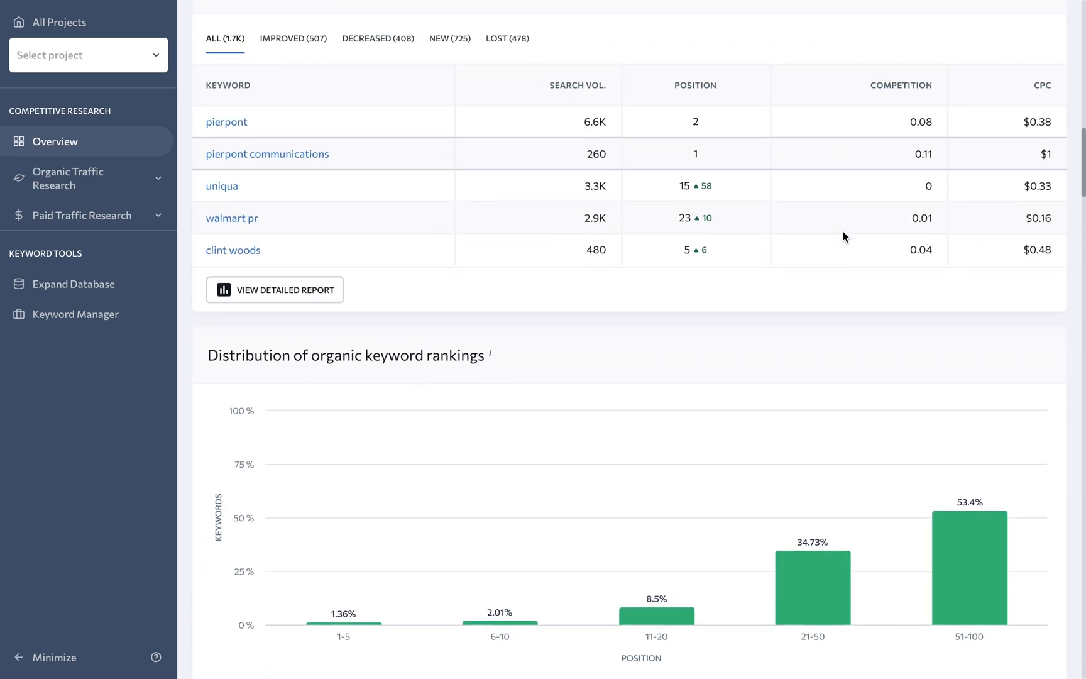
scroll("down", 3)
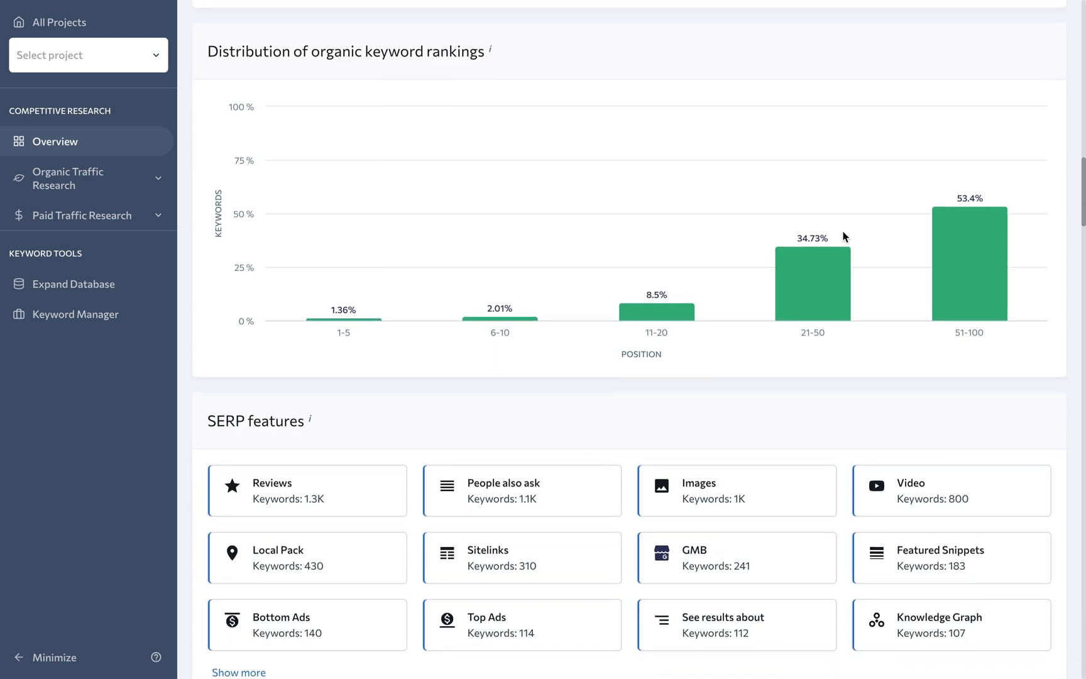
scroll("down", 3)
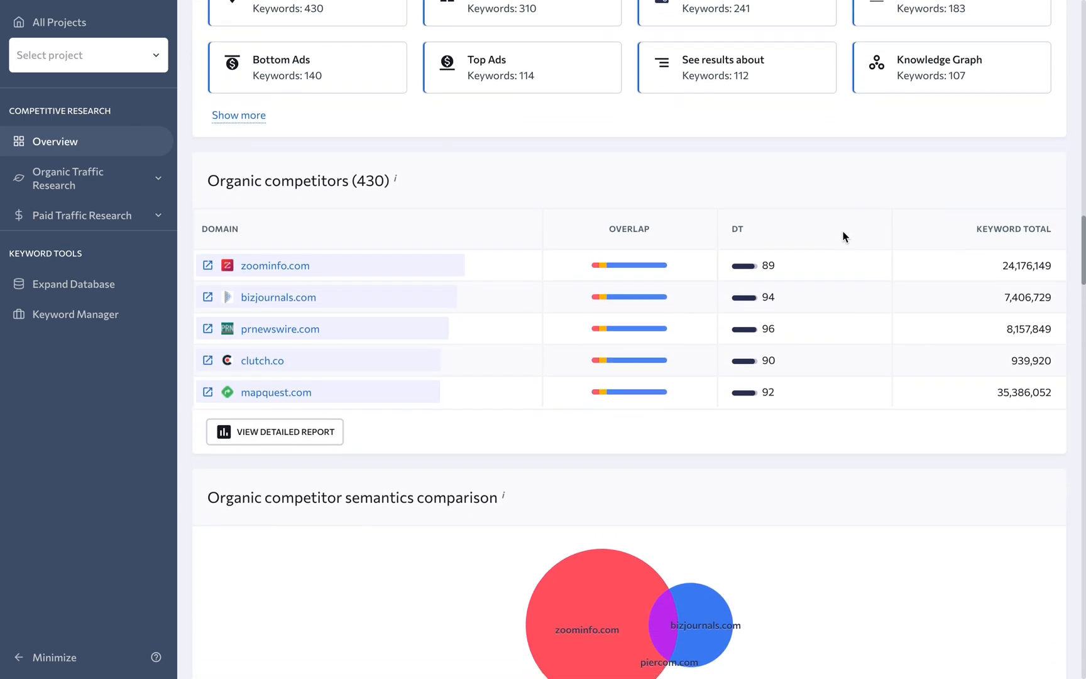
scroll("down", 3)
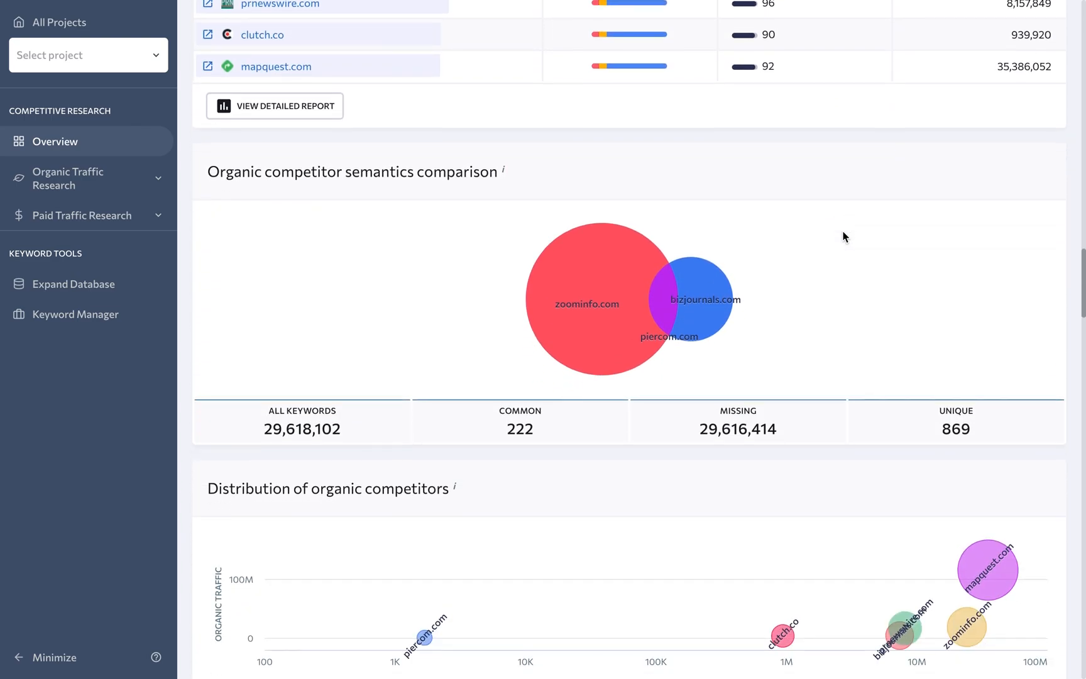
scroll("down", 3)
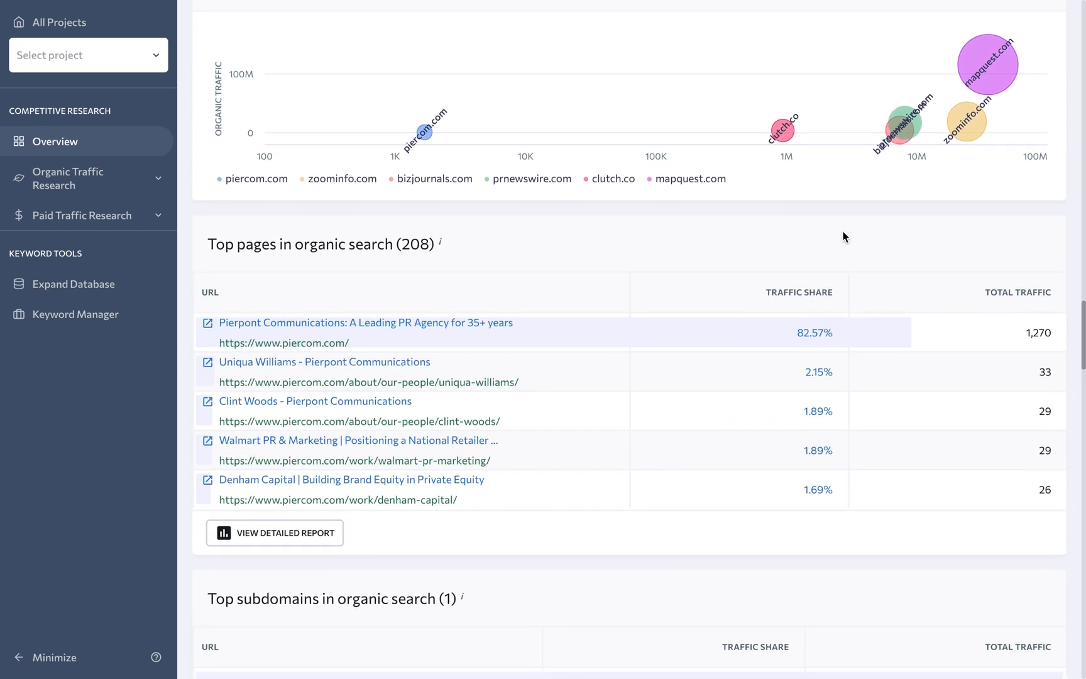
scroll("down", 3)
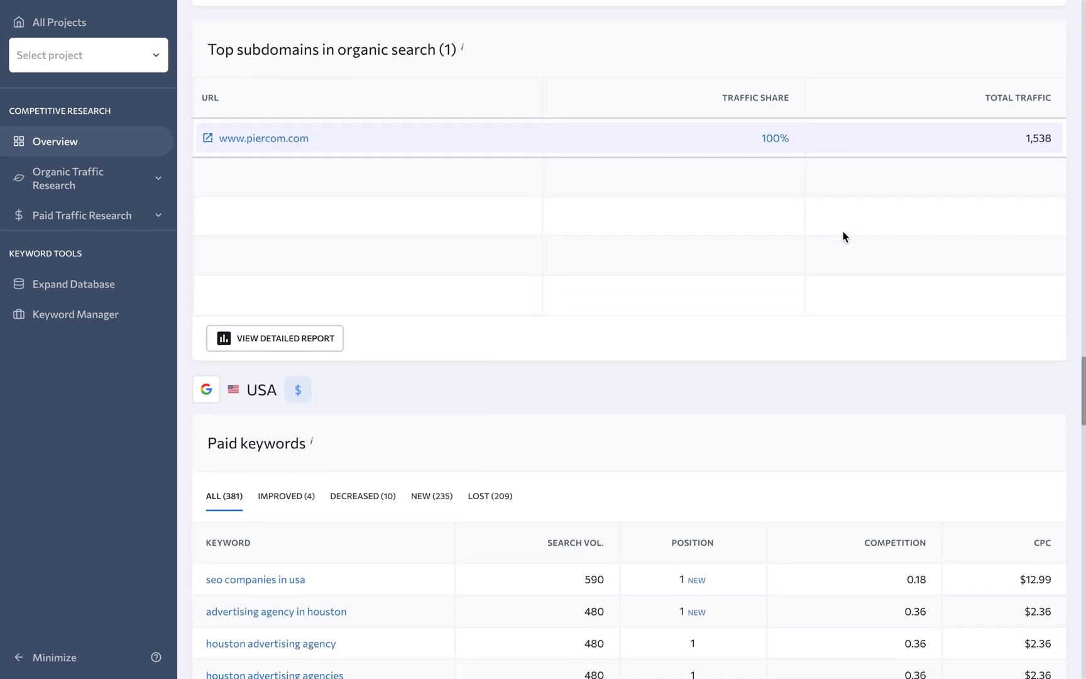
scroll("down", 3)
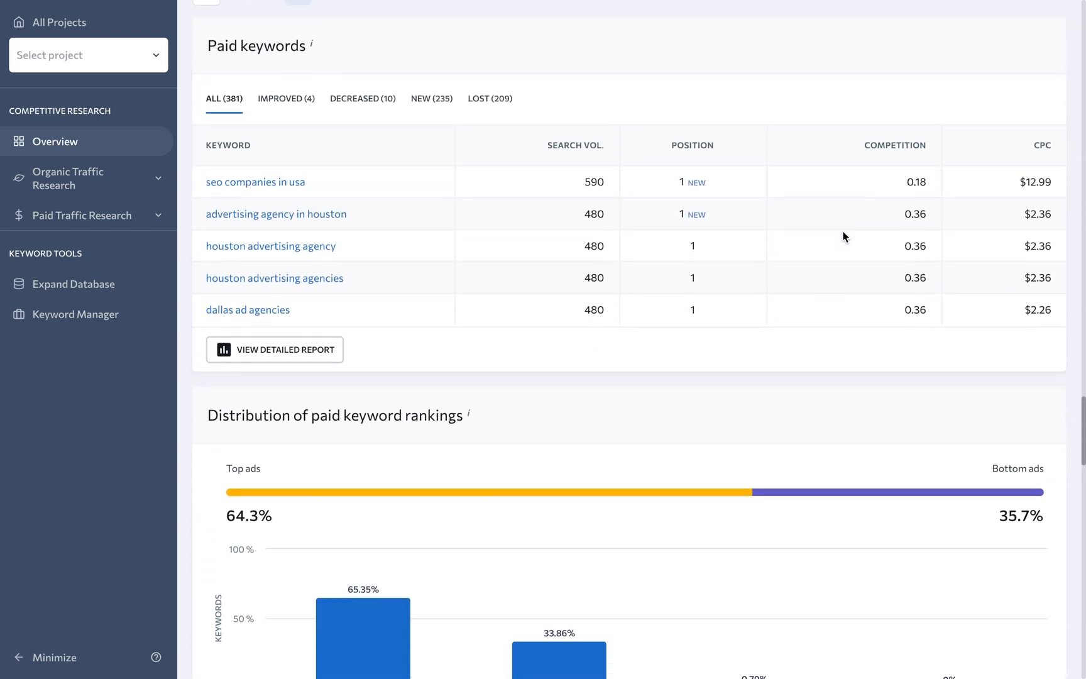
scroll("down", 3)
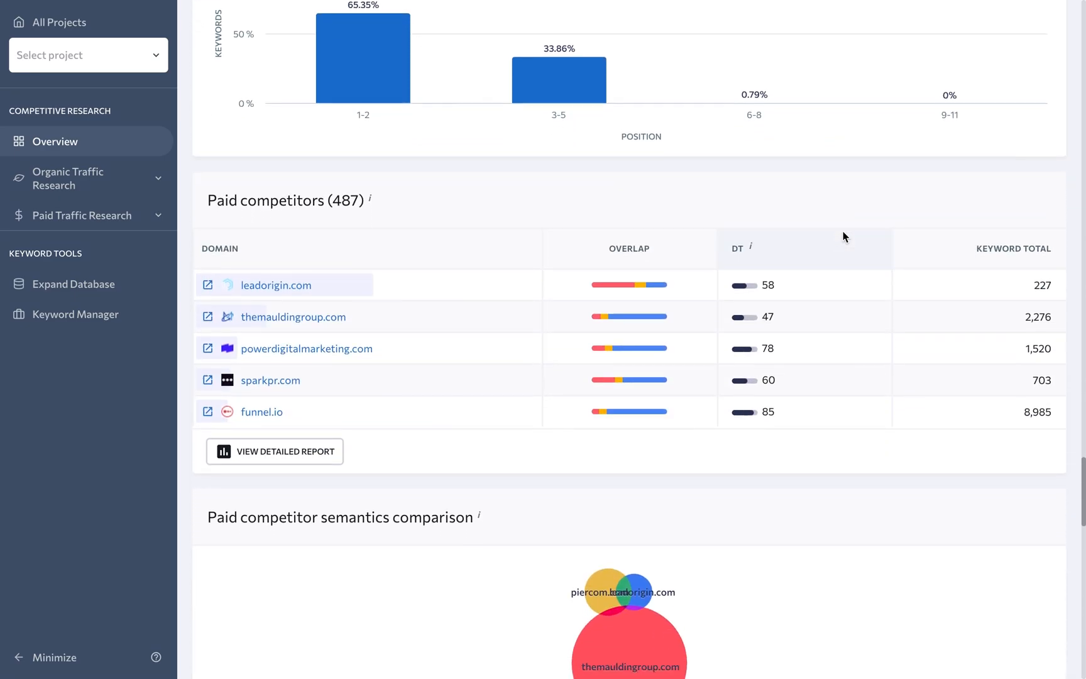
scroll("down", 3)
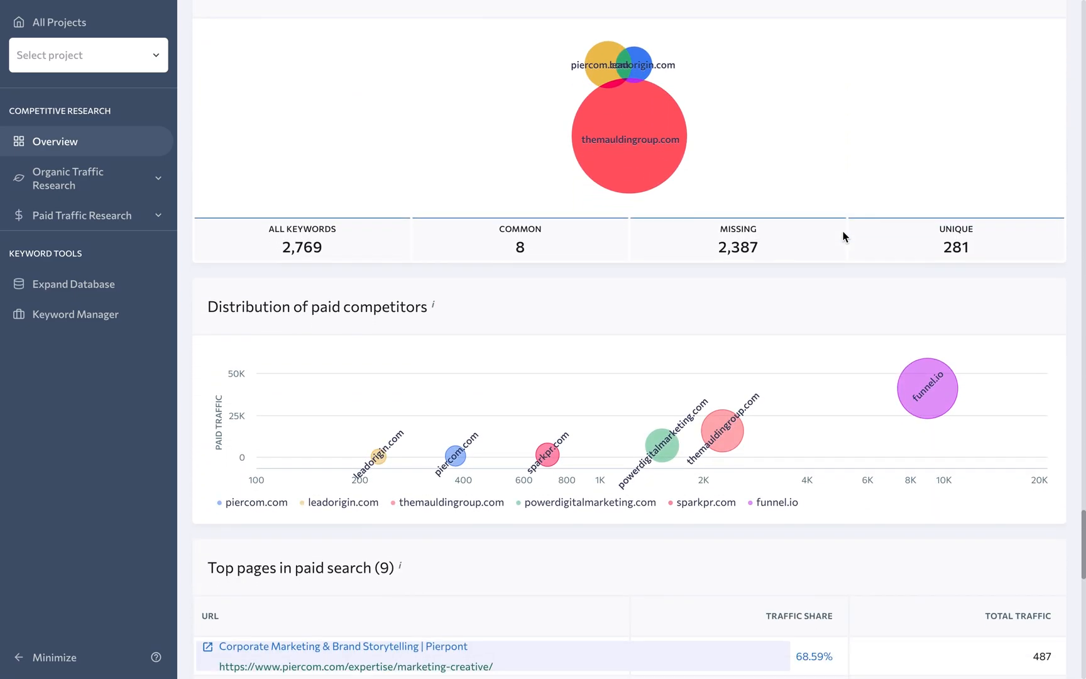
scroll("down", 3)
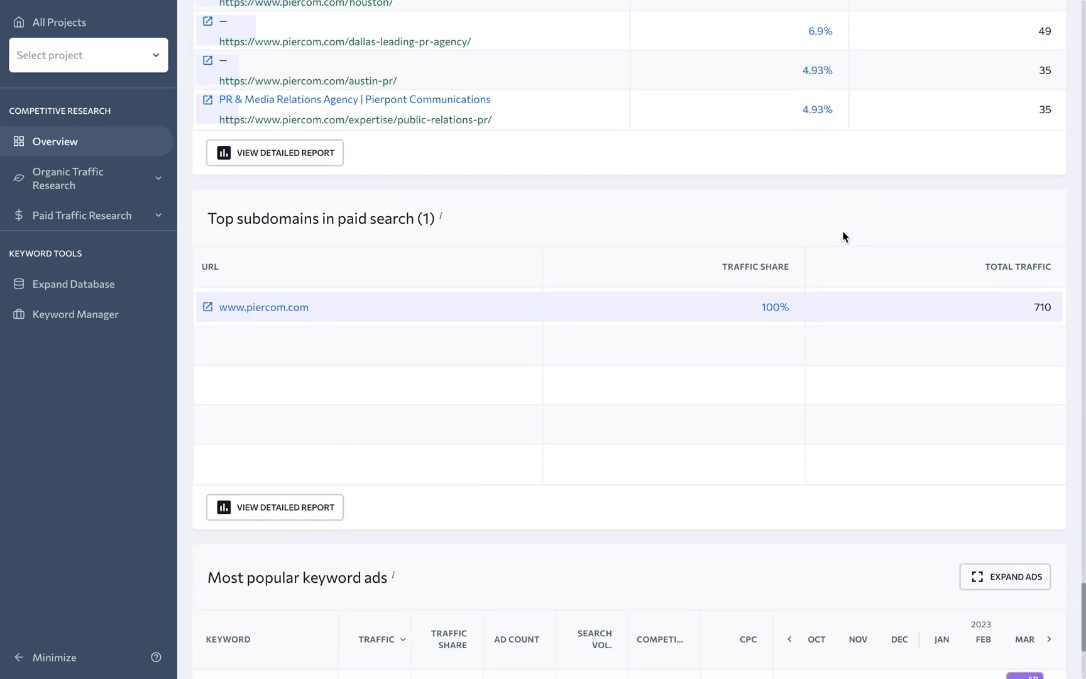
scroll("down", 3)
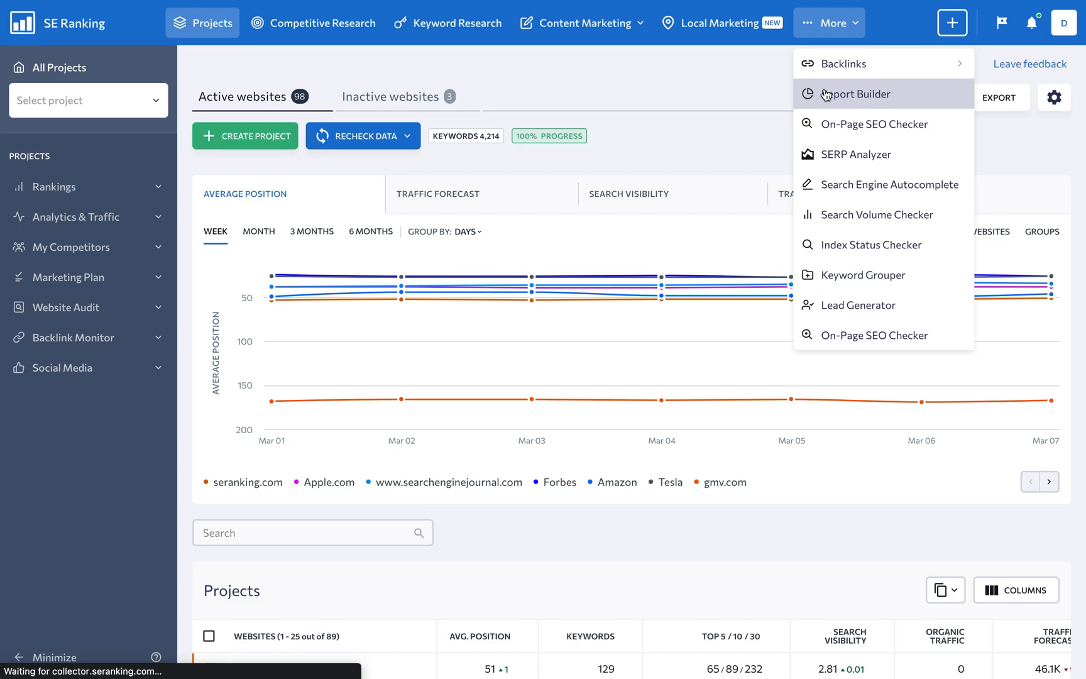
- Open Report Builder's Apple.com report and browse its Rankings and Website Audit blocks
left_click(860, 94)
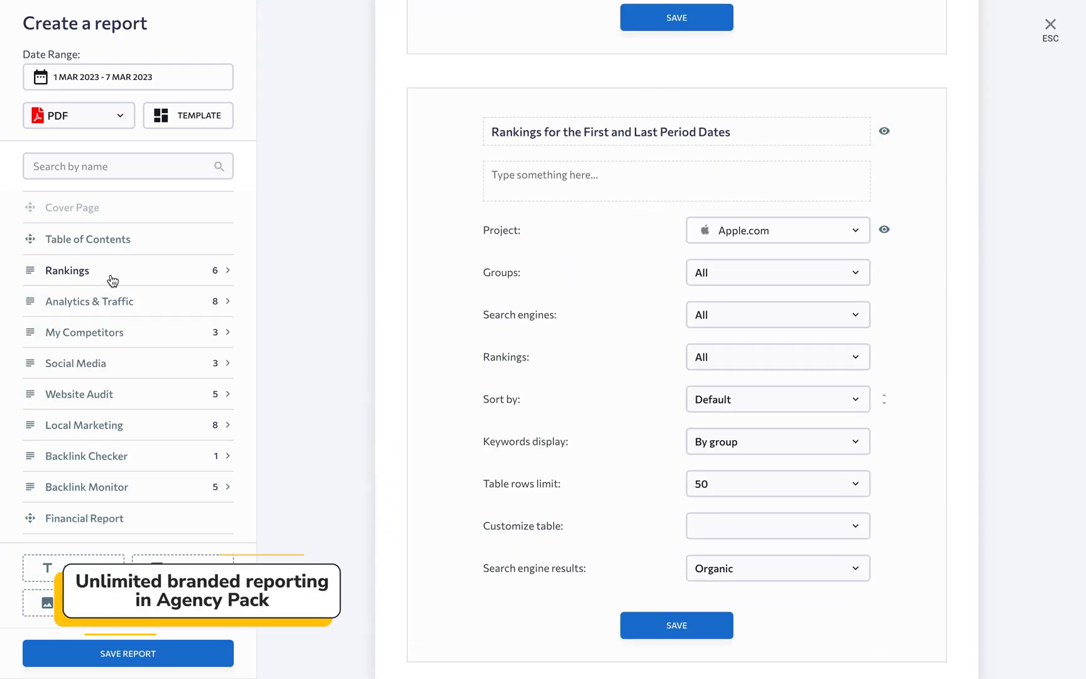
left_click(198, 115)
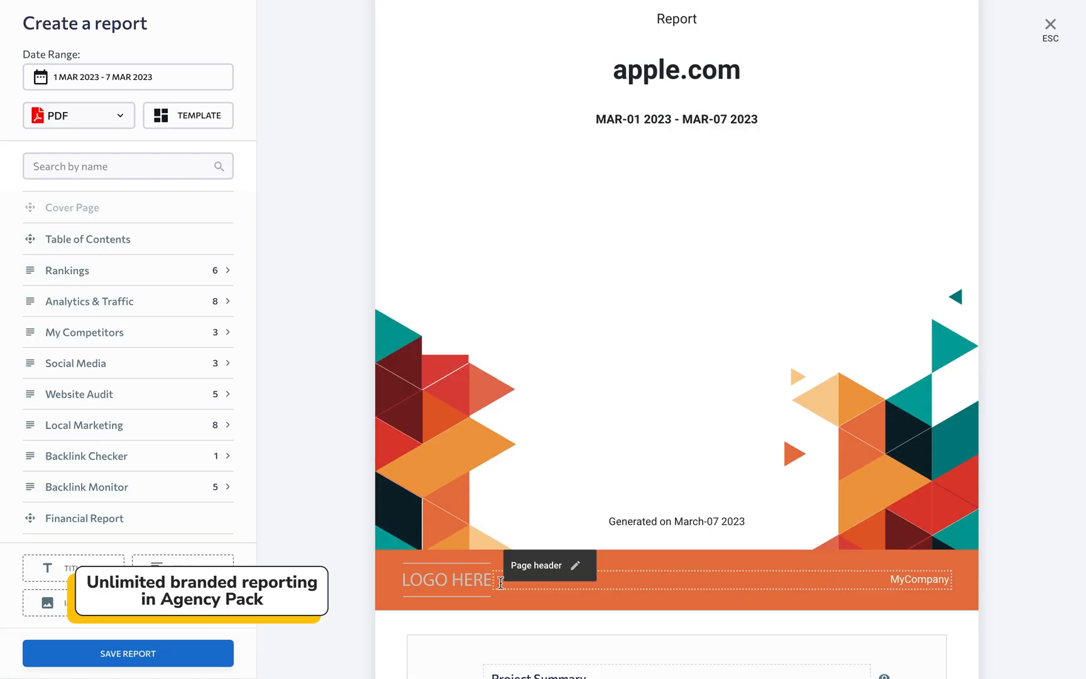
scroll("down", 3)
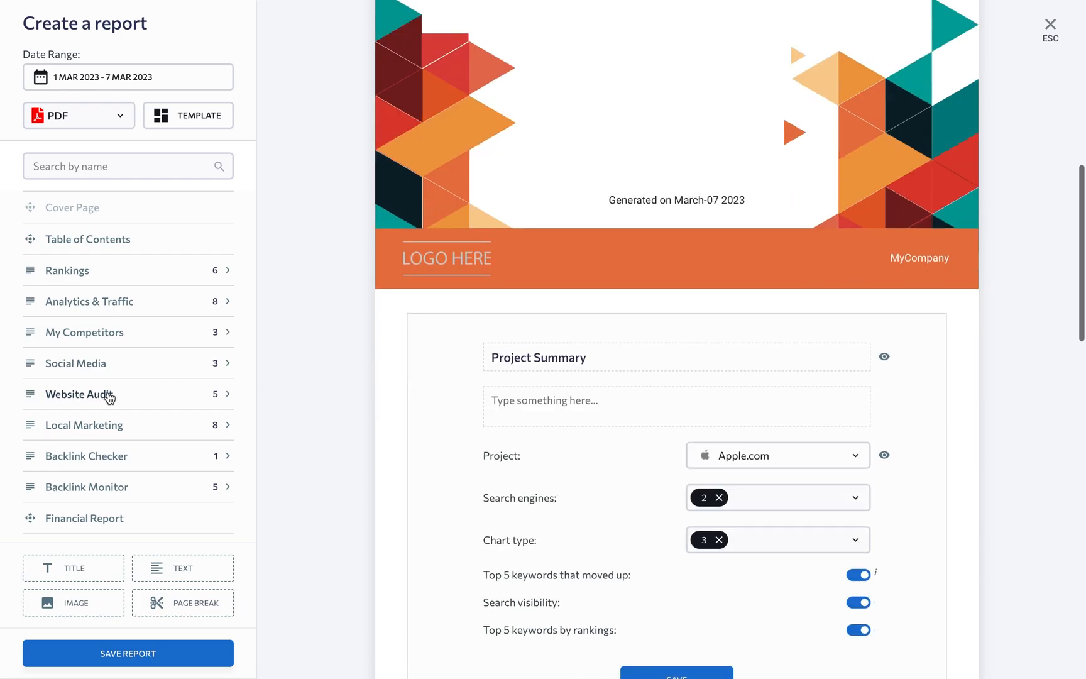
left_click(80, 393)
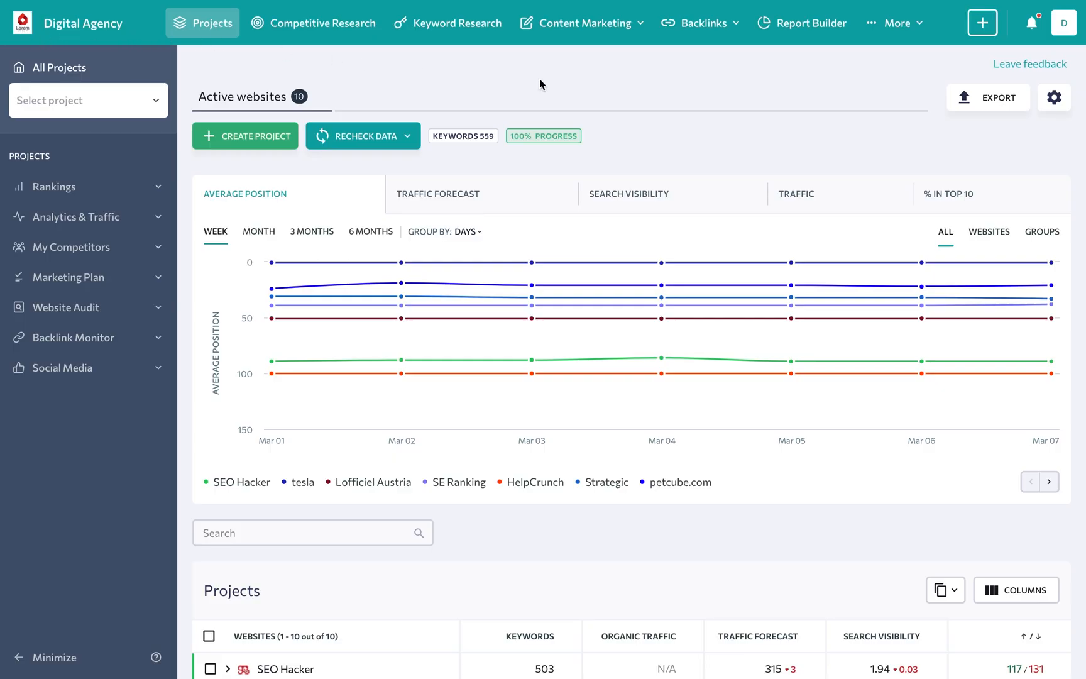
- Browse White Label interface customization, personal domain names, login page and email settings
left_click(1065, 22)
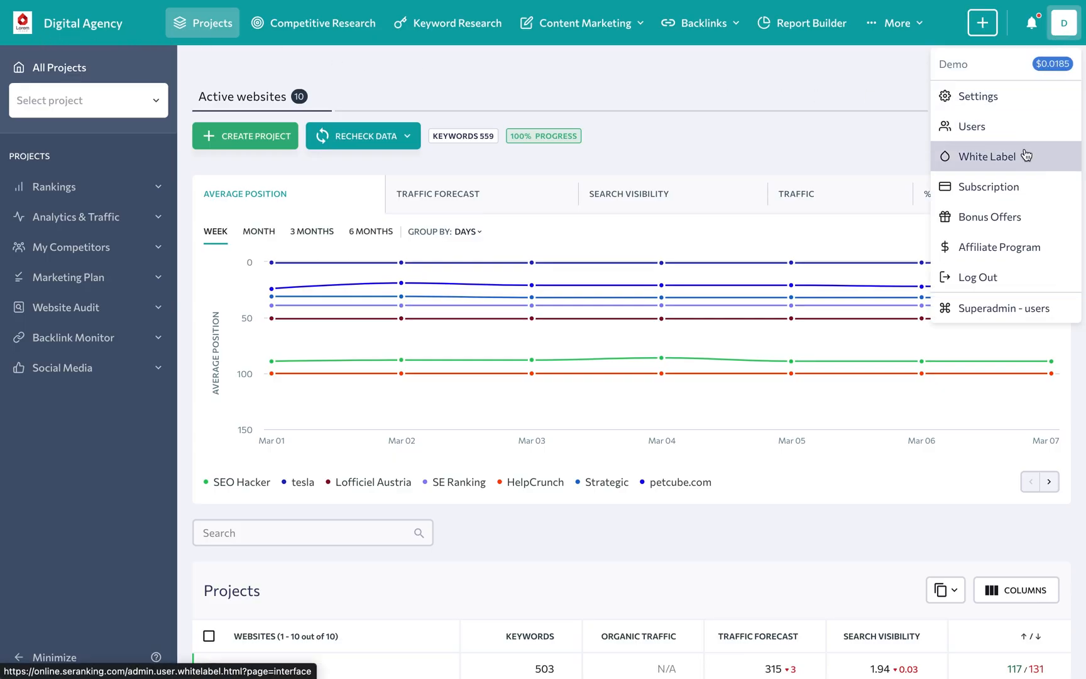
left_click(987, 156)
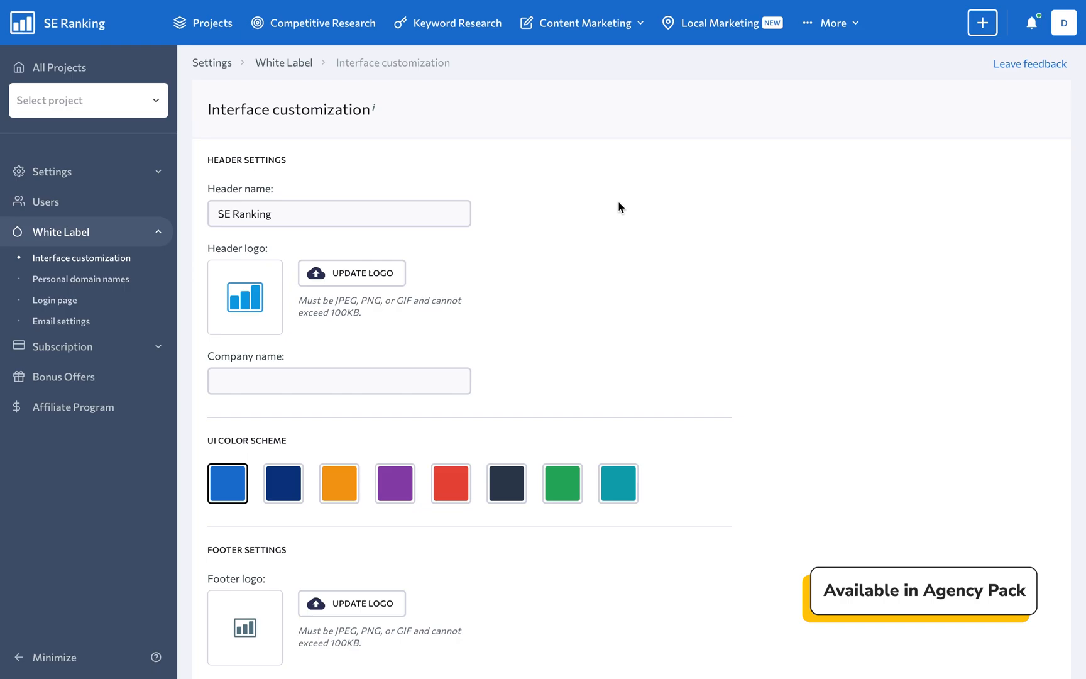
left_click(80, 279)
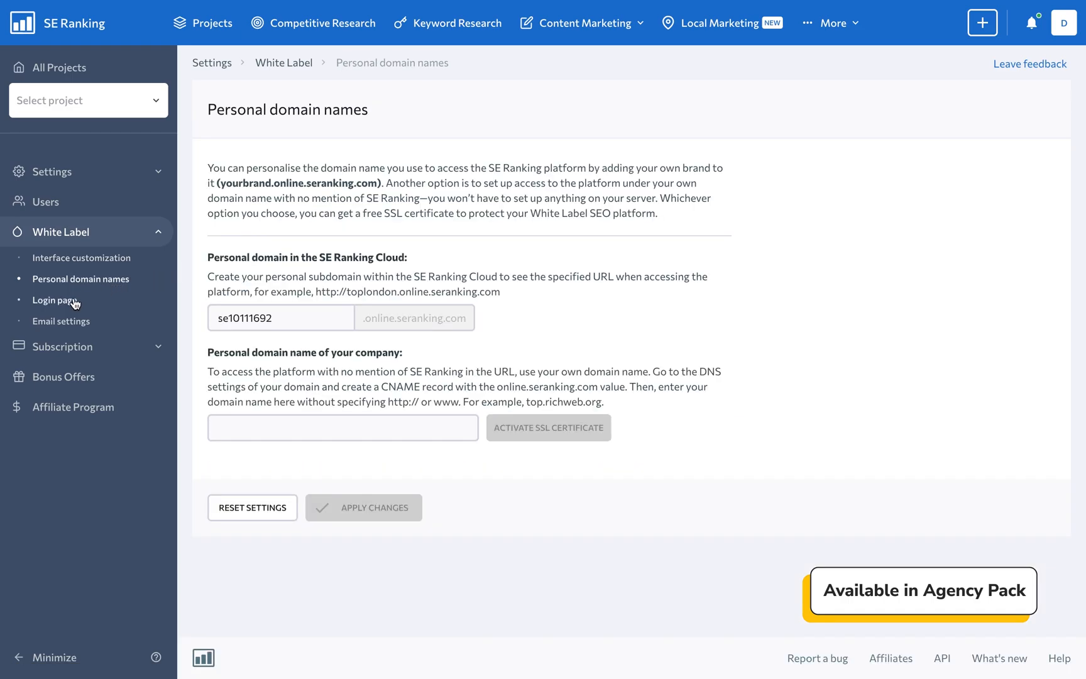
left_click(55, 299)
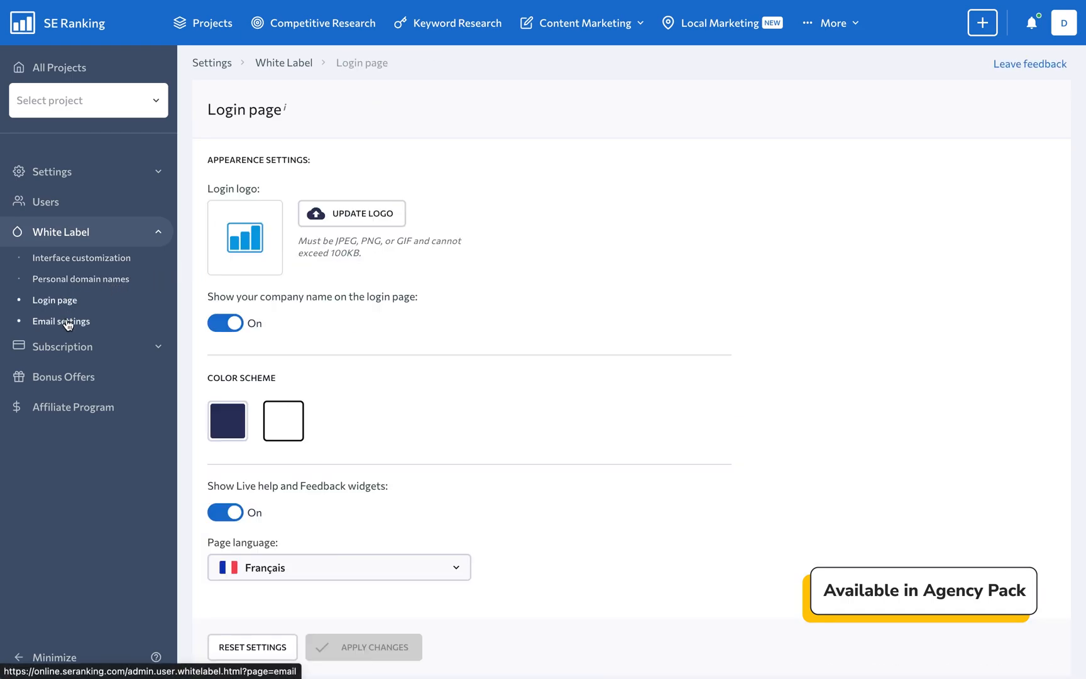
left_click(60, 321)
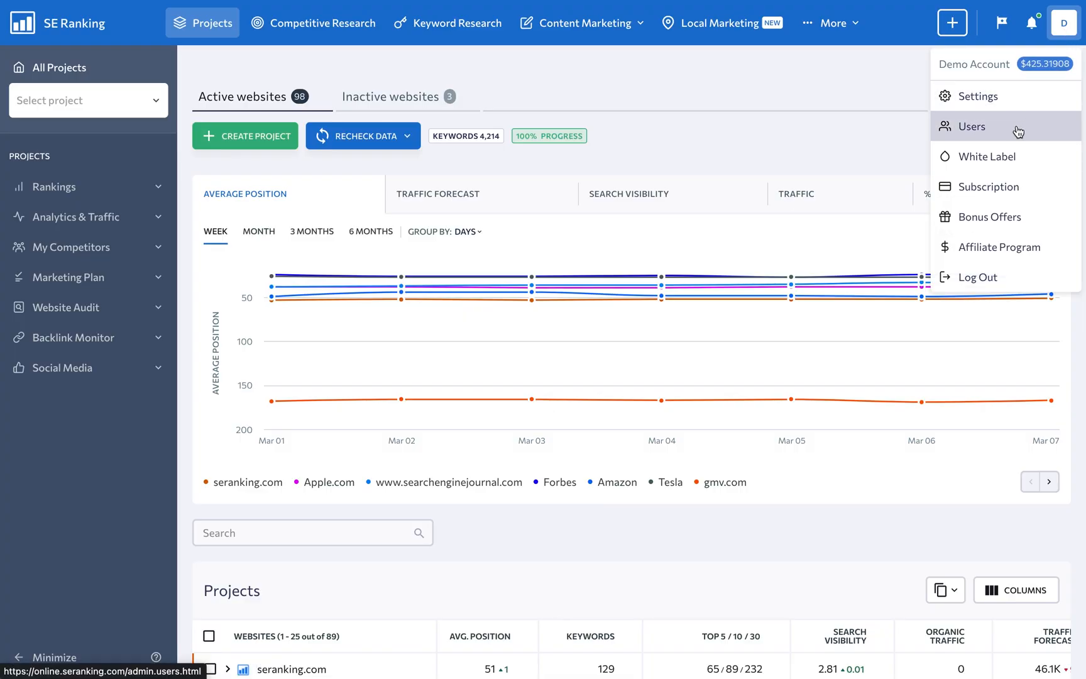
- Open Add user and review its Section Access and Access to projects options
left_click(972, 126)
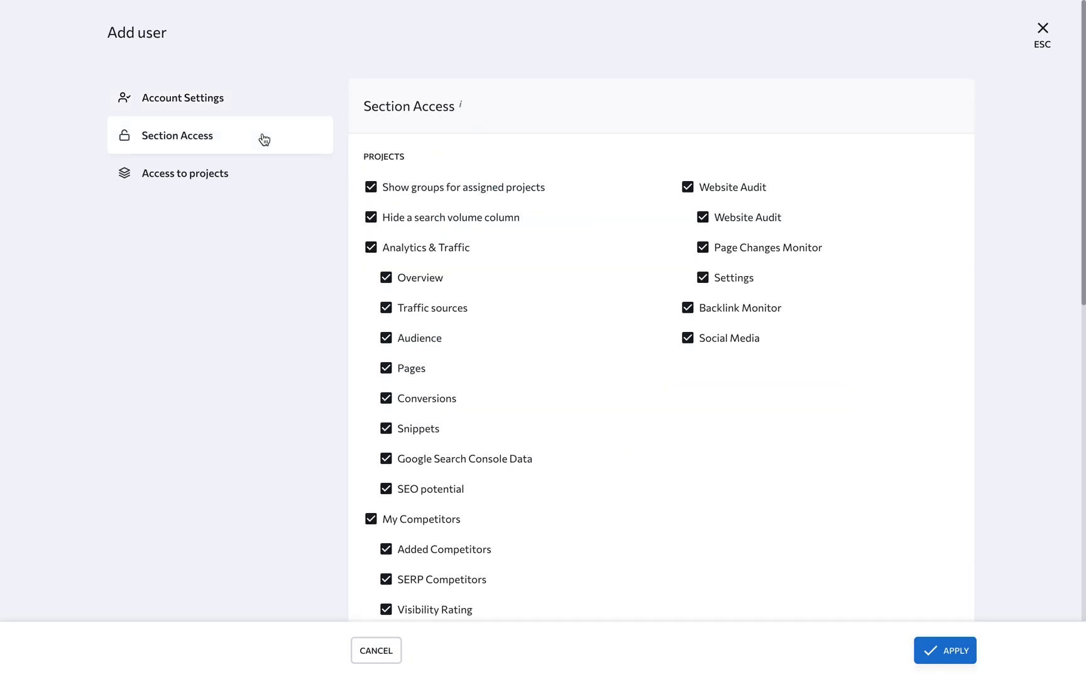
scroll("down", 3)
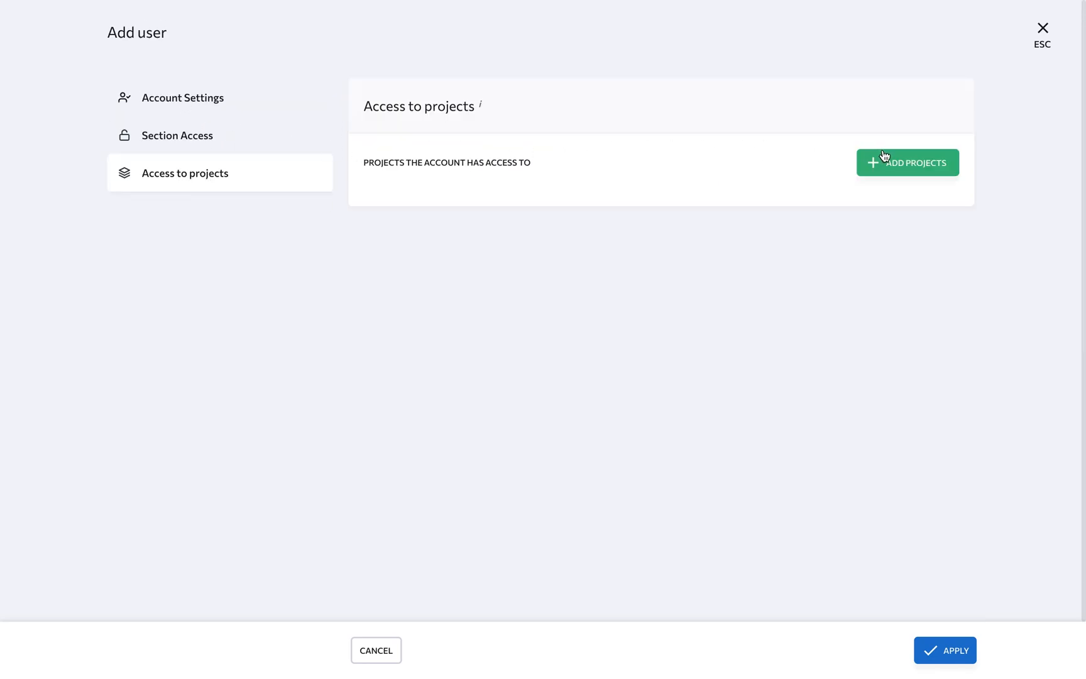
left_click(182, 96)
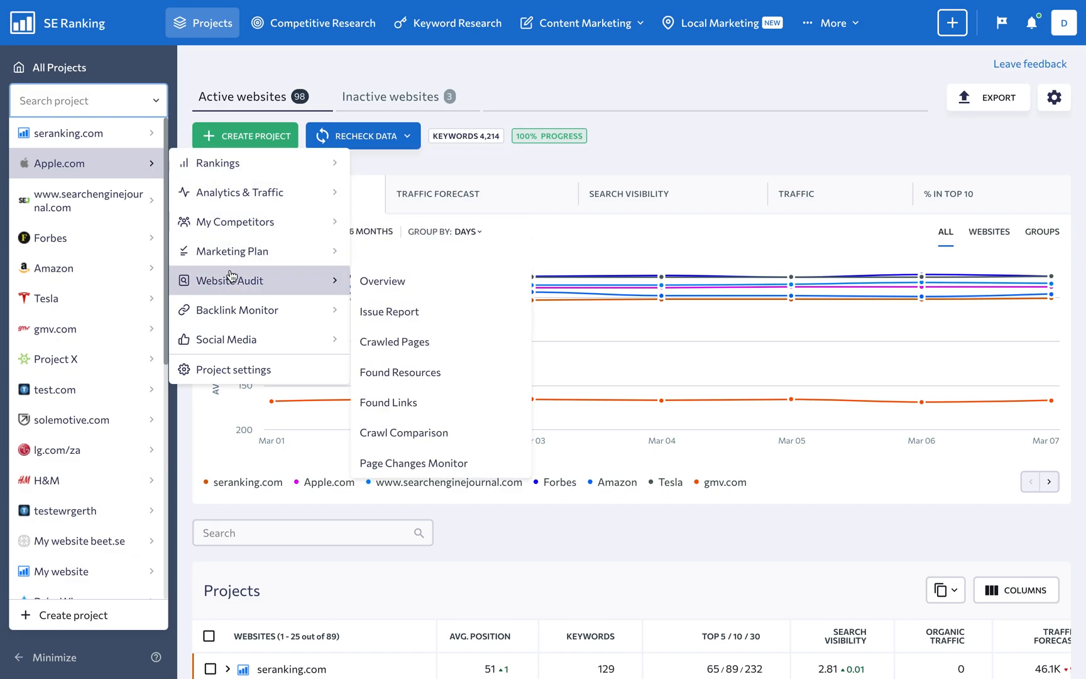
- Scroll Apple.com's Website Audit overview and issue categories, then show the More tools list
left_click(382, 280)
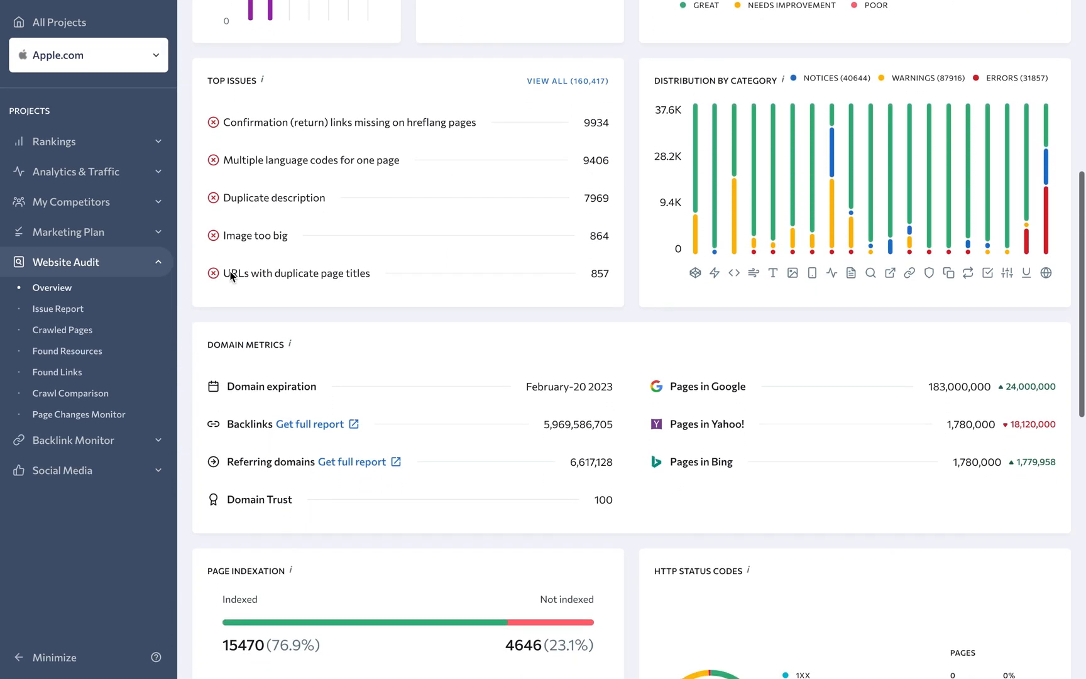
scroll("down", 3)
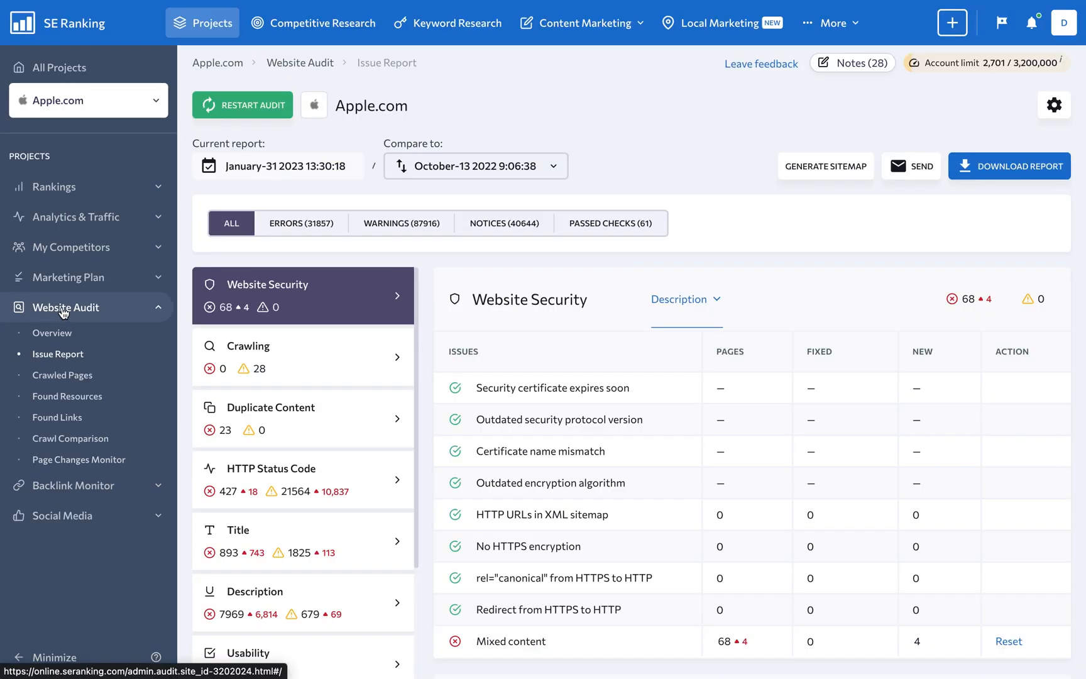
scroll("down", 3)
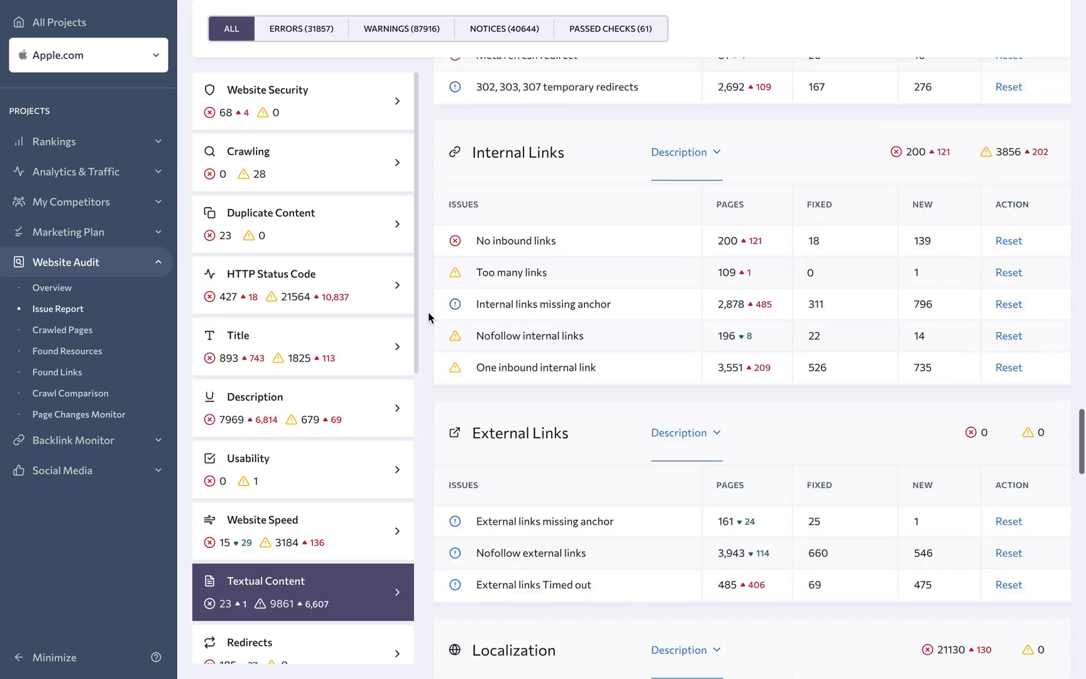
scroll("down", 3)
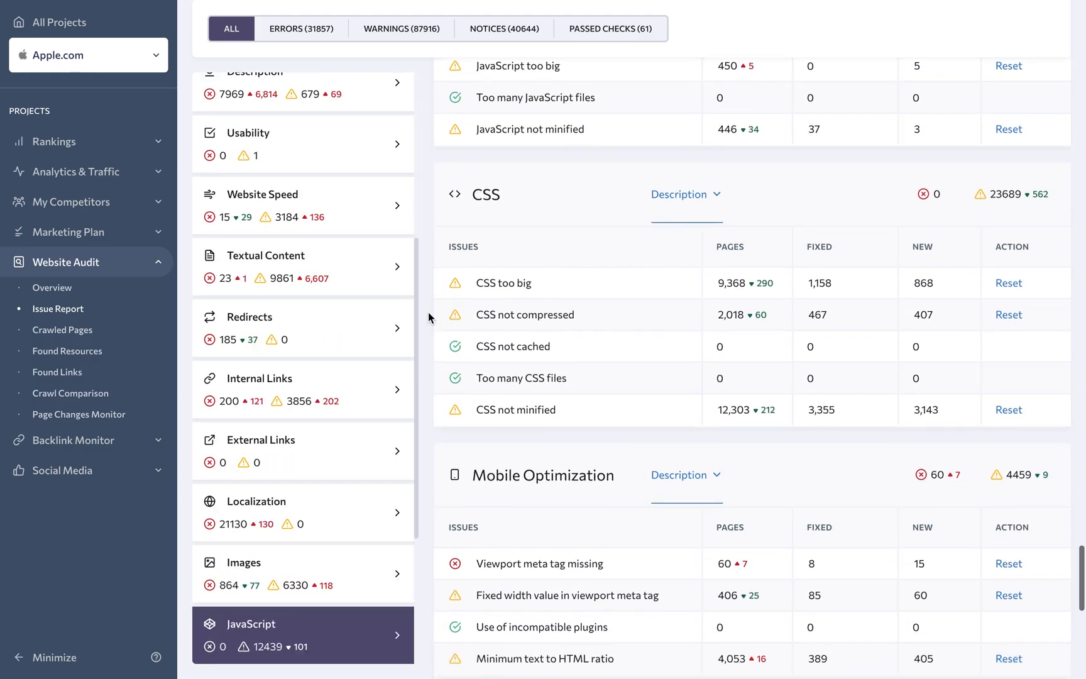
left_click(833, 23)
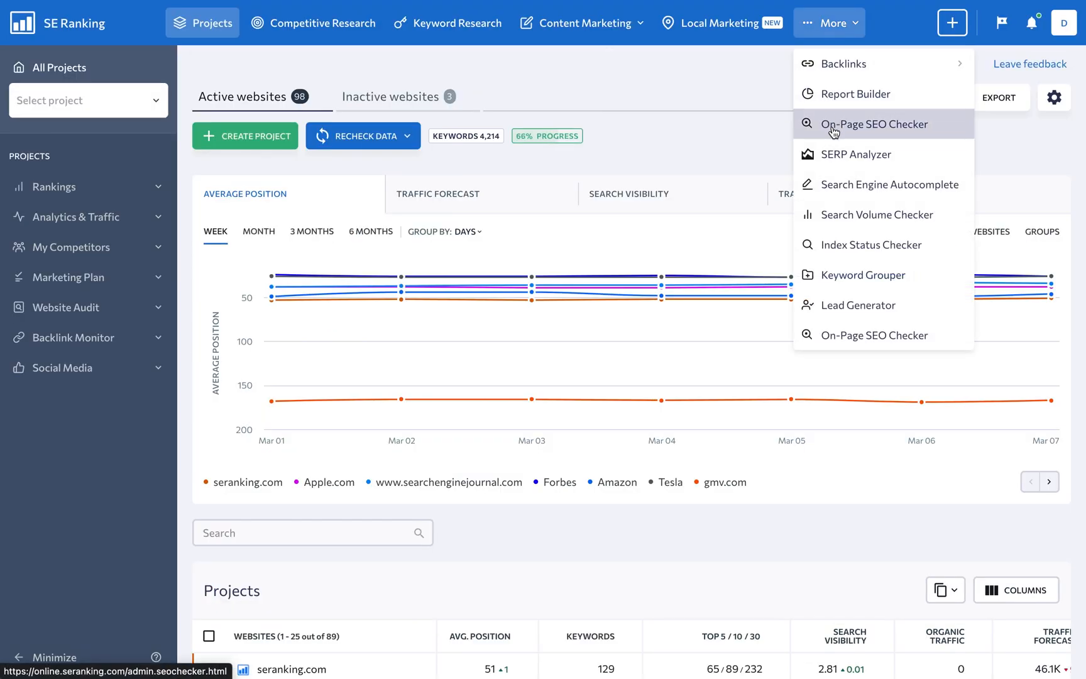
left_click(874, 124)
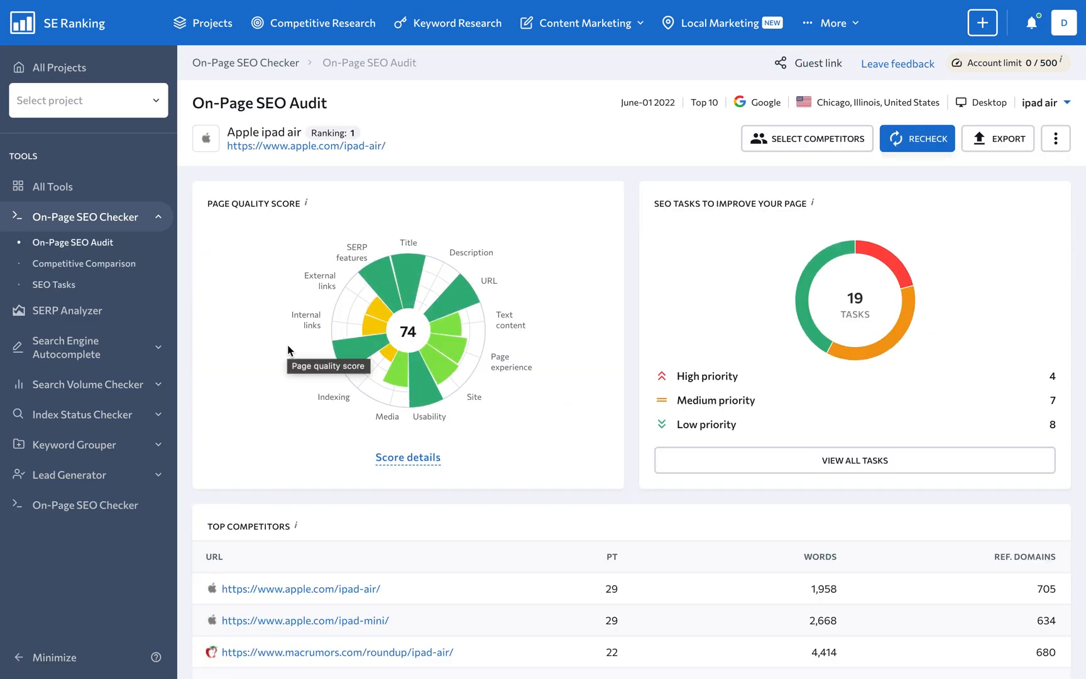
scroll("down", 3)
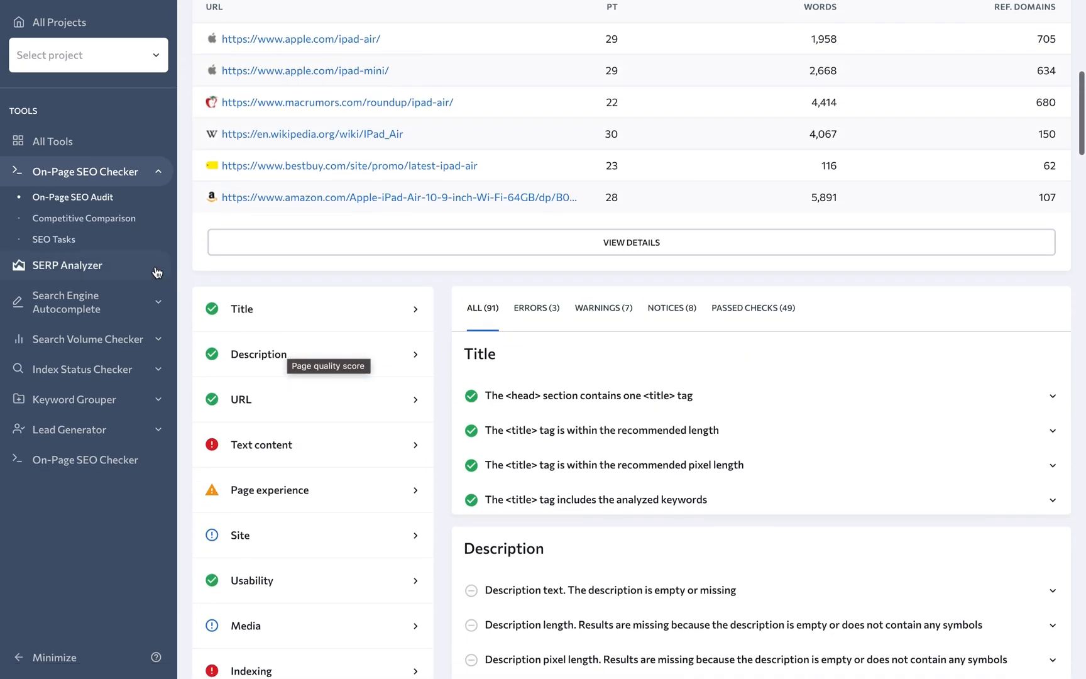
left_click(54, 239)
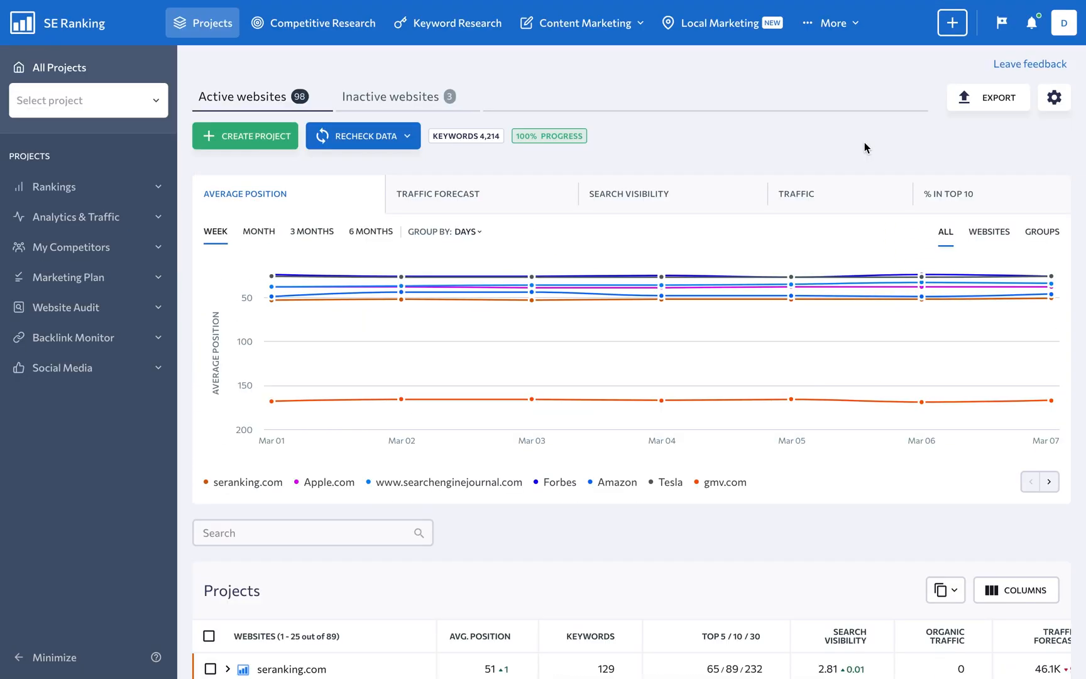
left_click(830, 23)
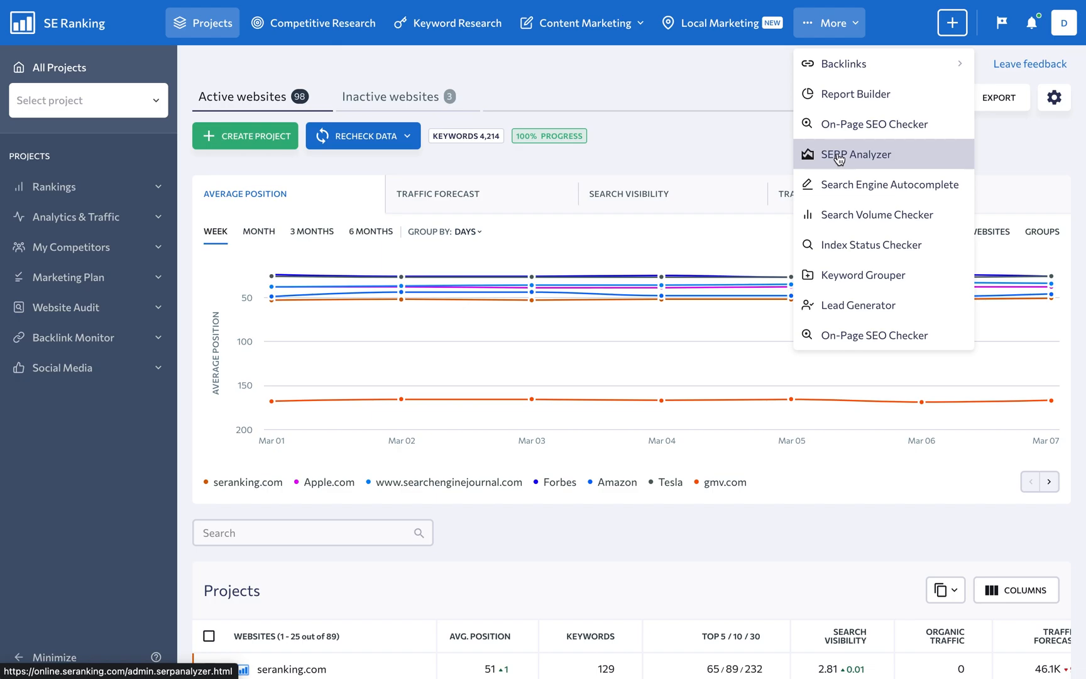
left_click(857, 154)
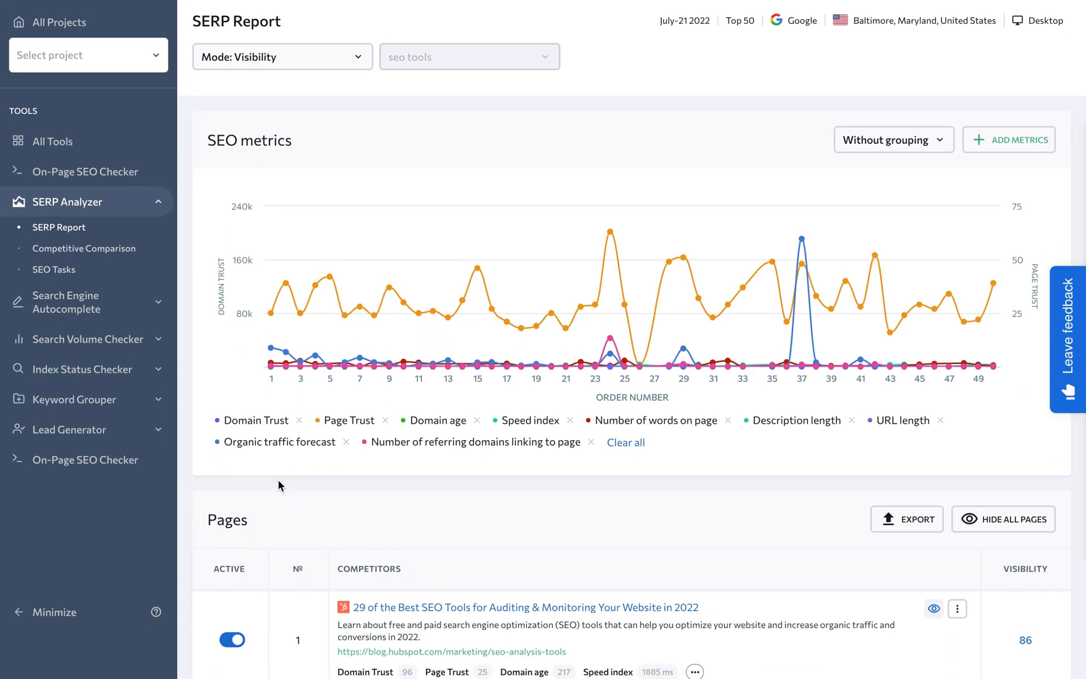
scroll("down", 3)
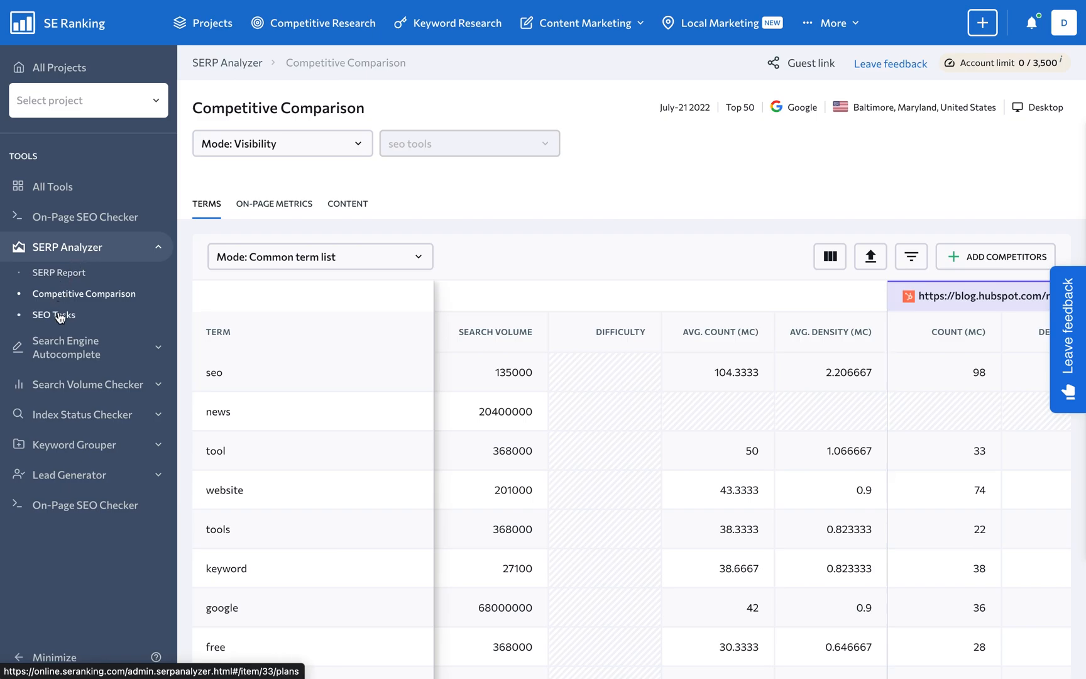
left_click(54, 314)
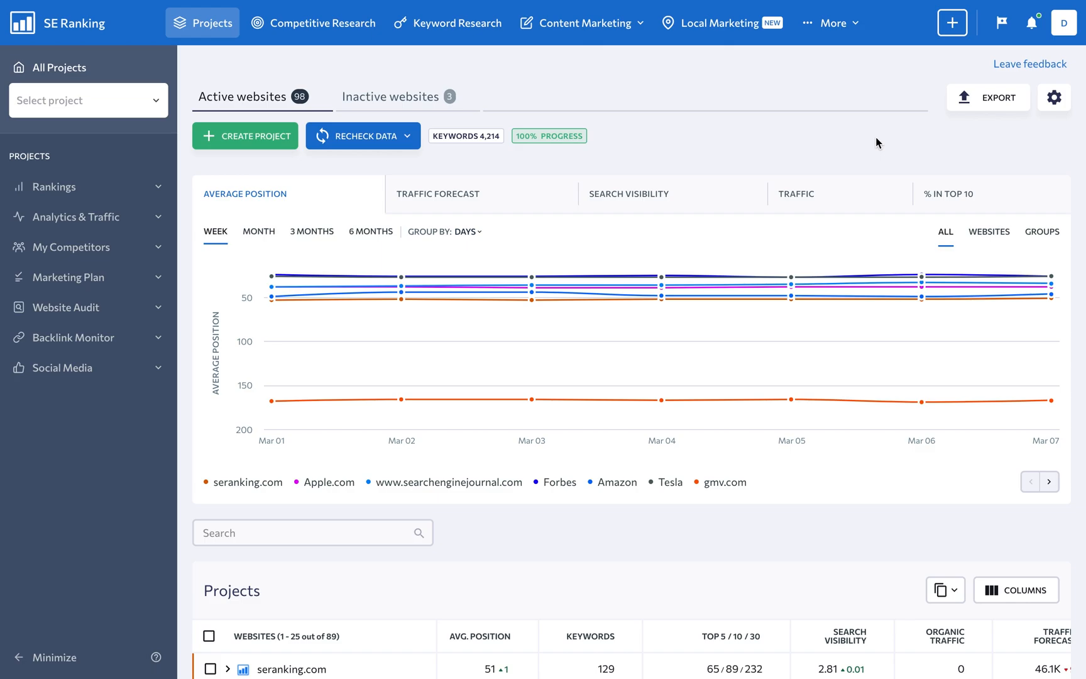
mouse_move(840, 50)
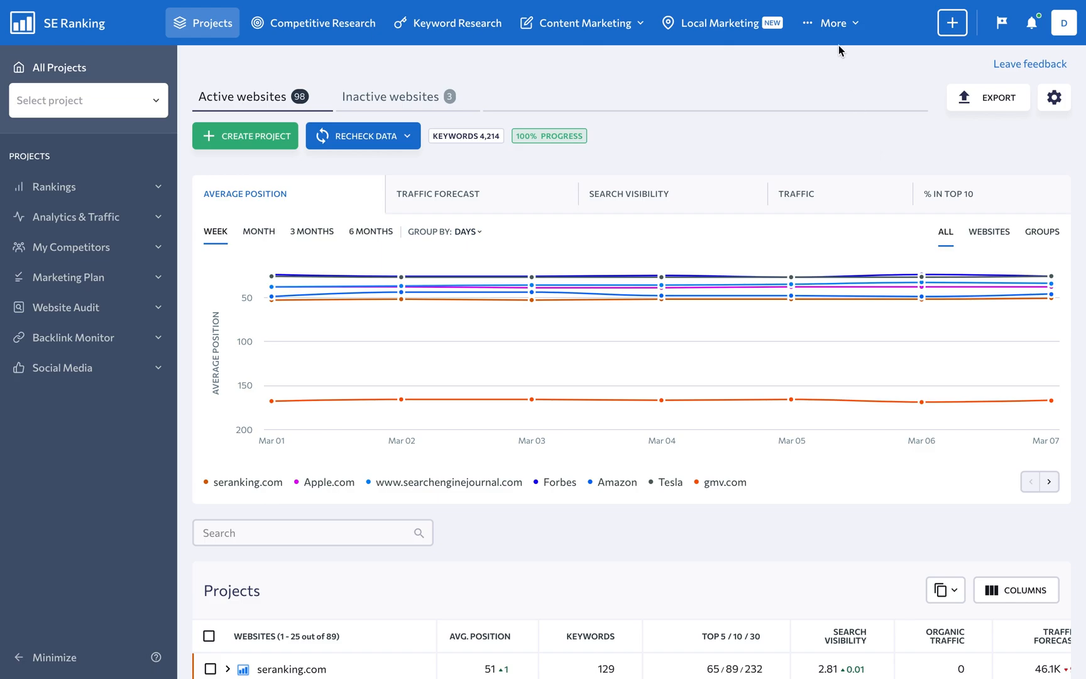
- Compare piercom.com against four competitors and expand the biboxs.com referring domain row
left_click(829, 22)
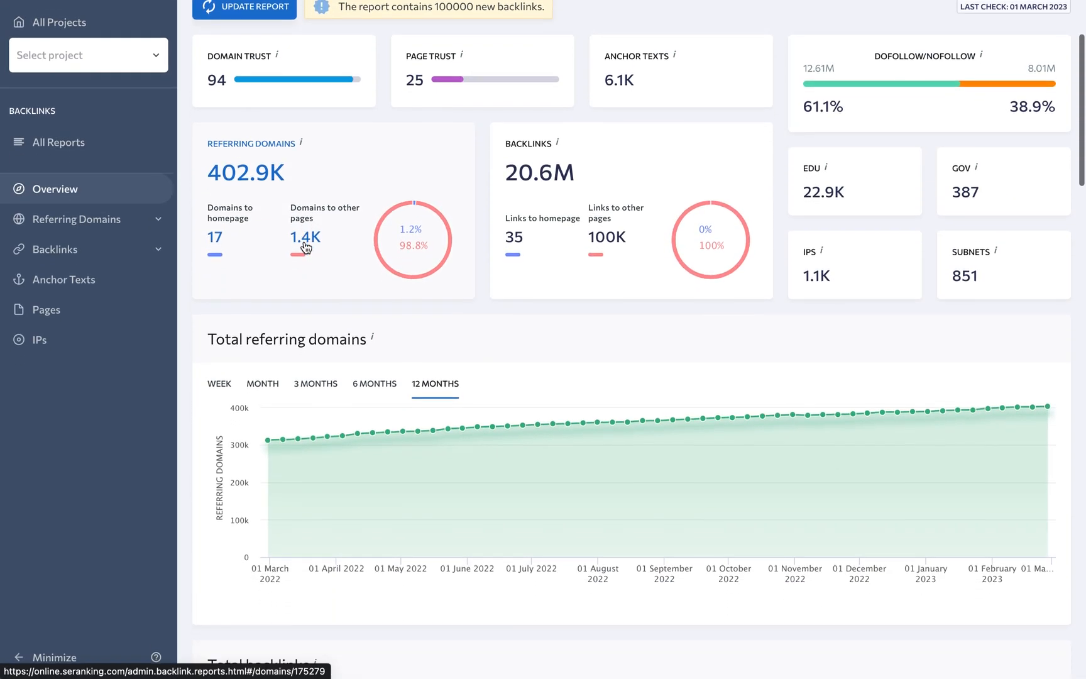
left_click(828, 22)
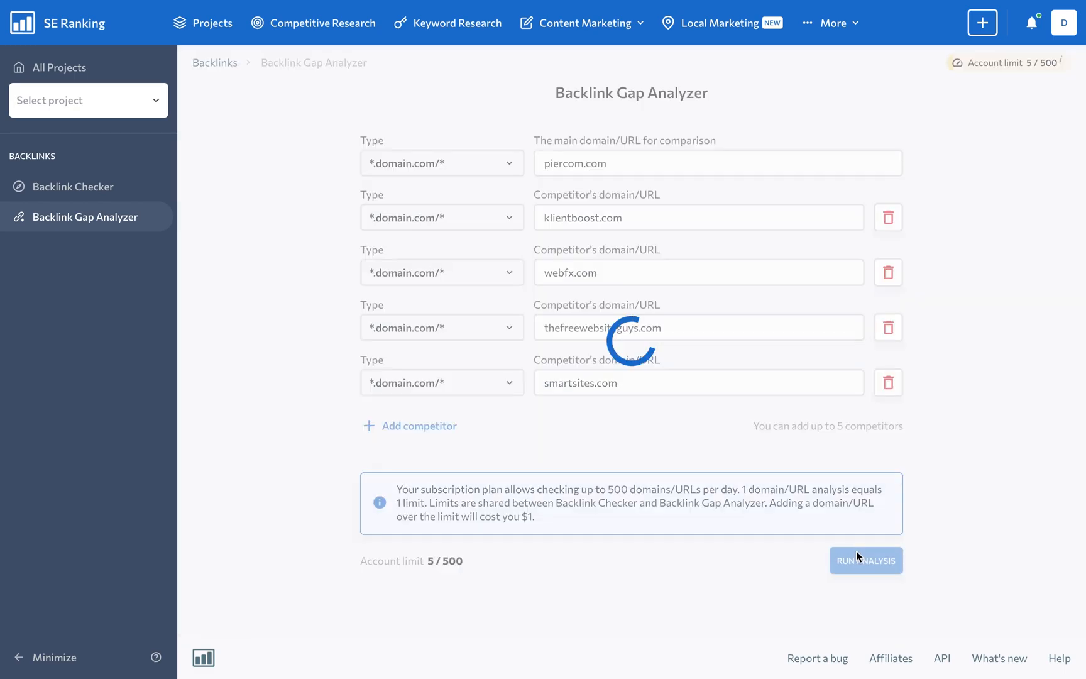
left_click(865, 560)
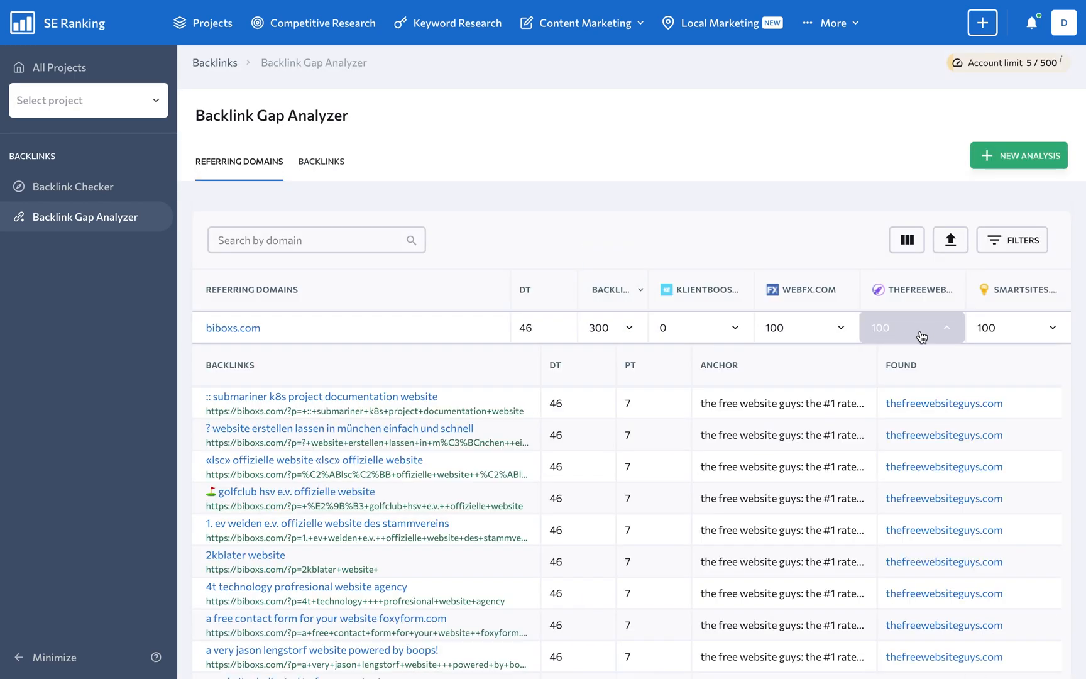
left_click(88, 101)
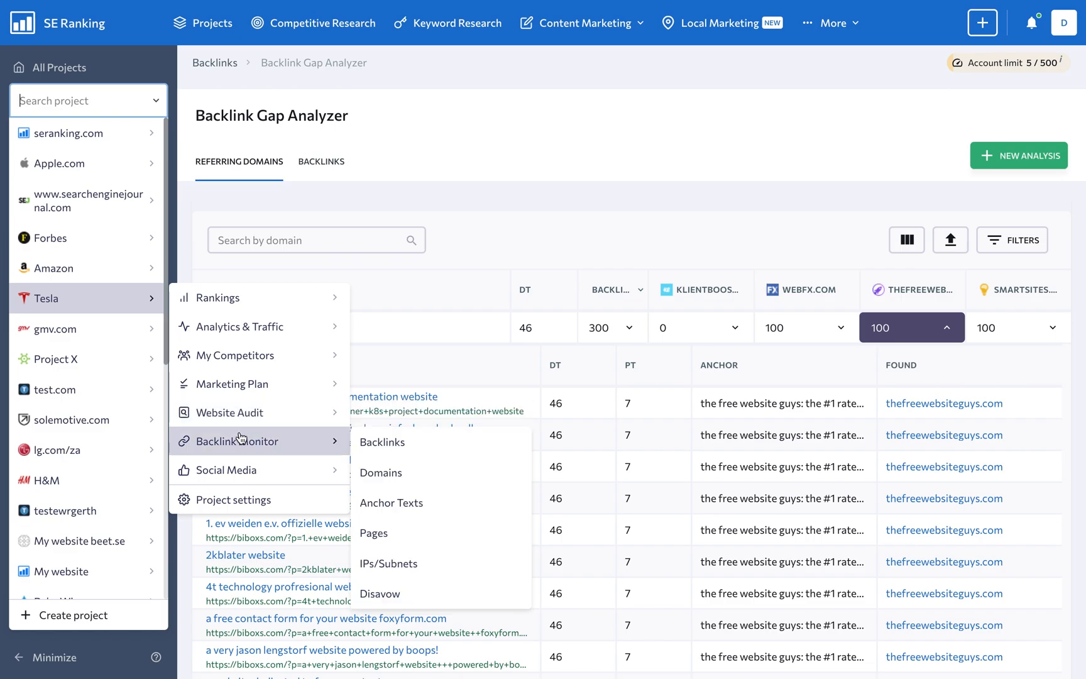
- Review Tesla's backlink, domain, page, IPs/subnets and disavow summaries in Backlink Monitor
left_click(381, 442)
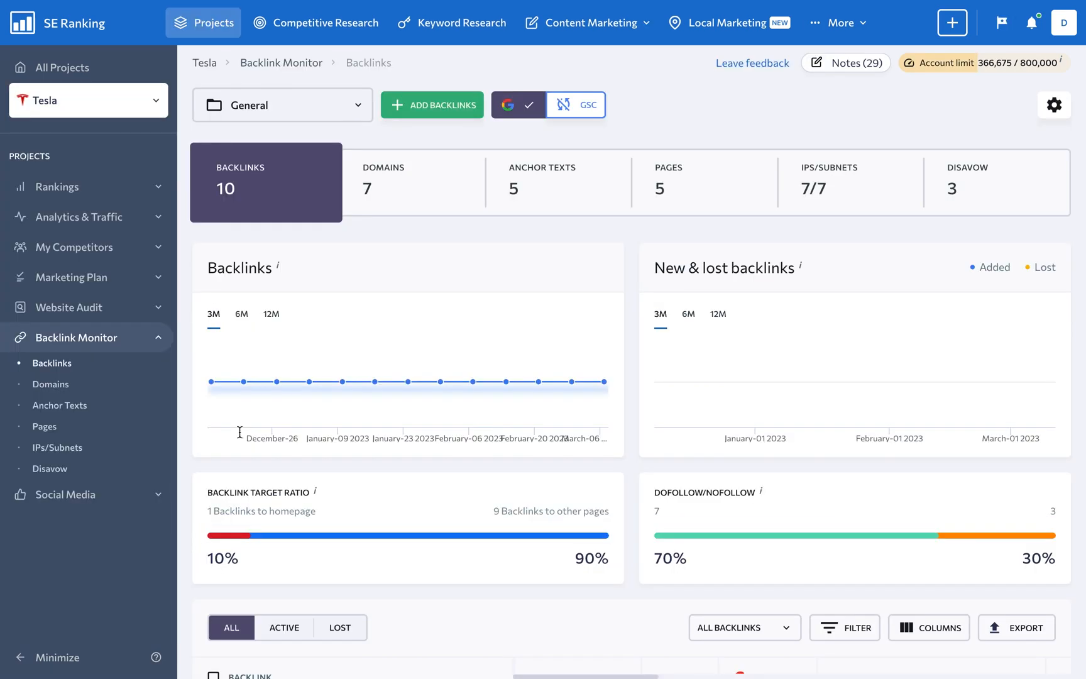
left_click(410, 181)
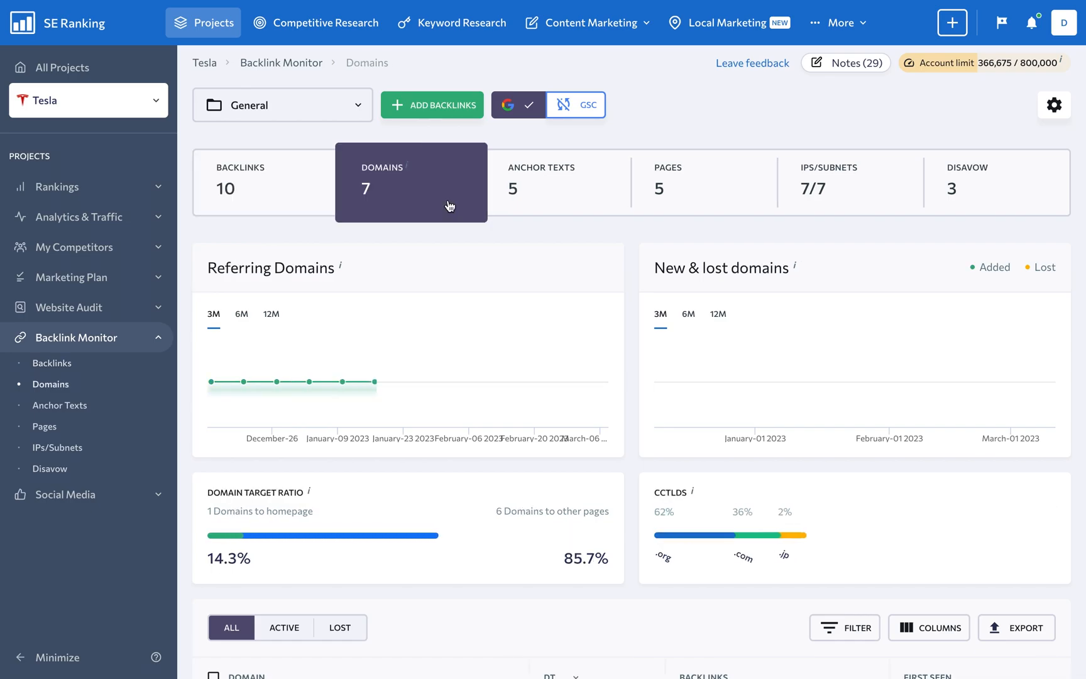
left_click(557, 182)
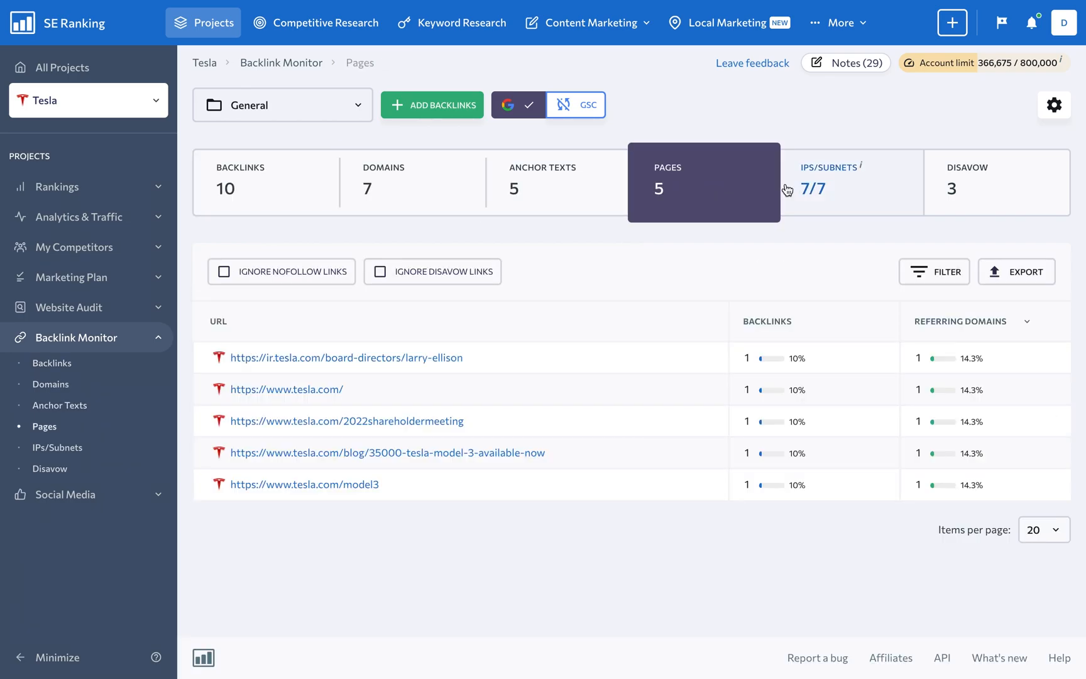
left_click(829, 182)
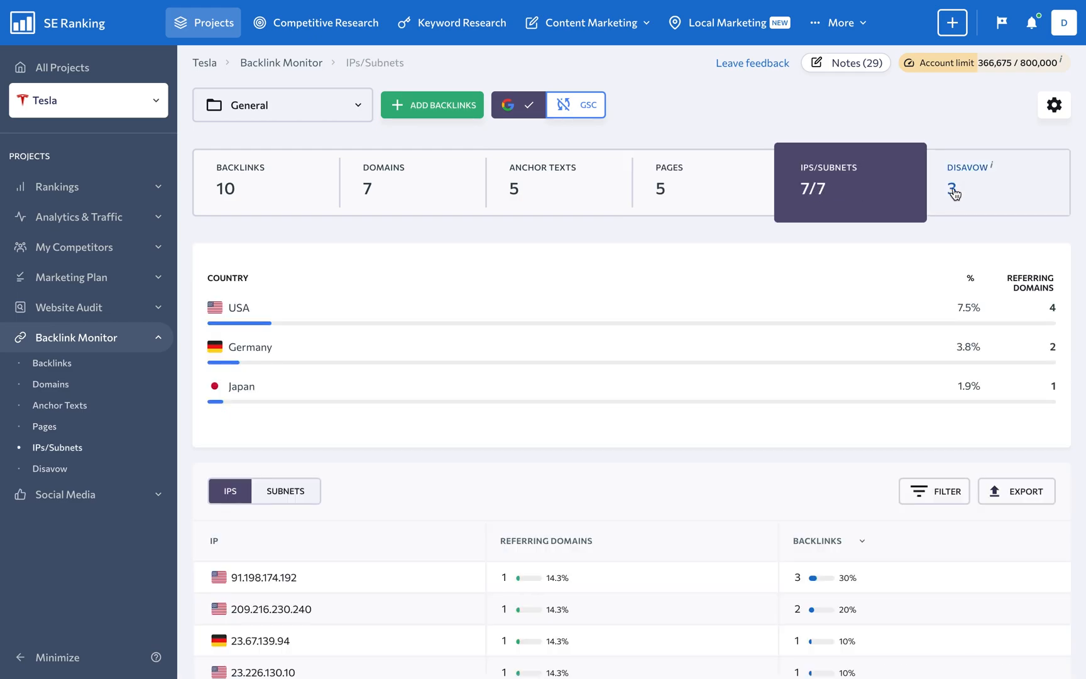
left_click(965, 184)
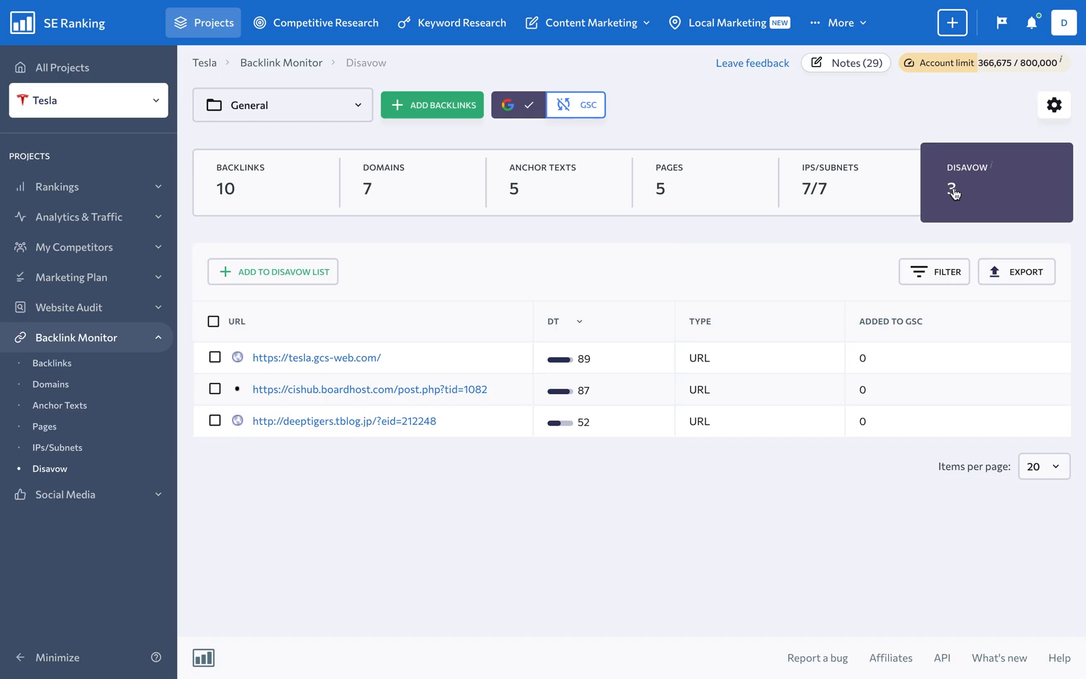
left_click(202, 22)
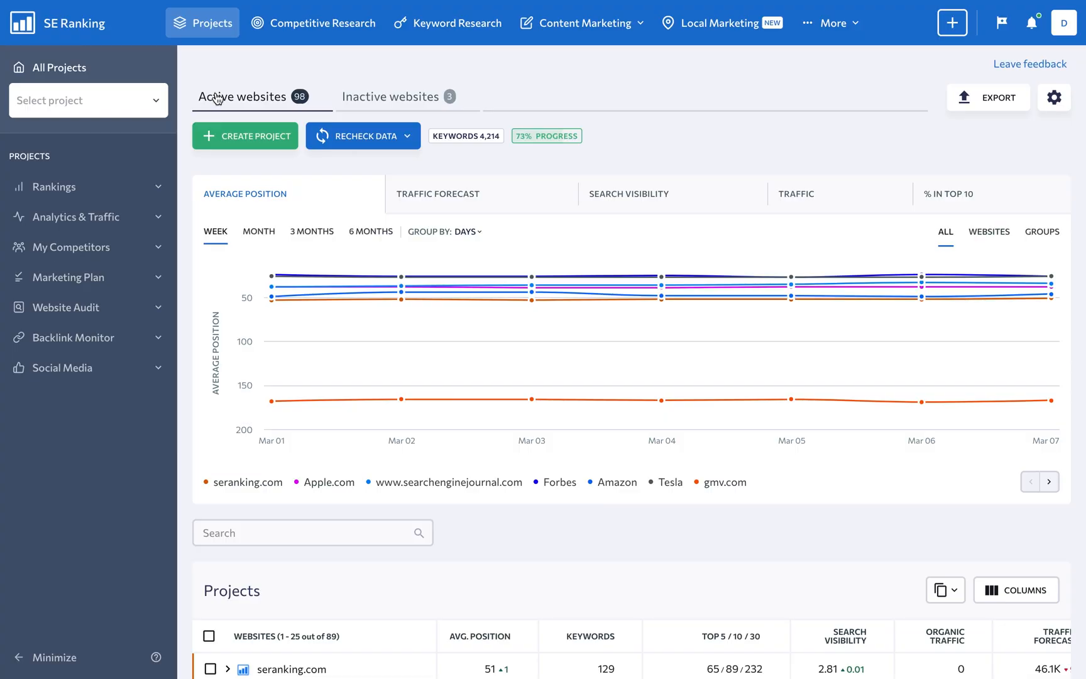
- View Apple.com's detailed keyword rankings and the table column options
left_click(88, 100)
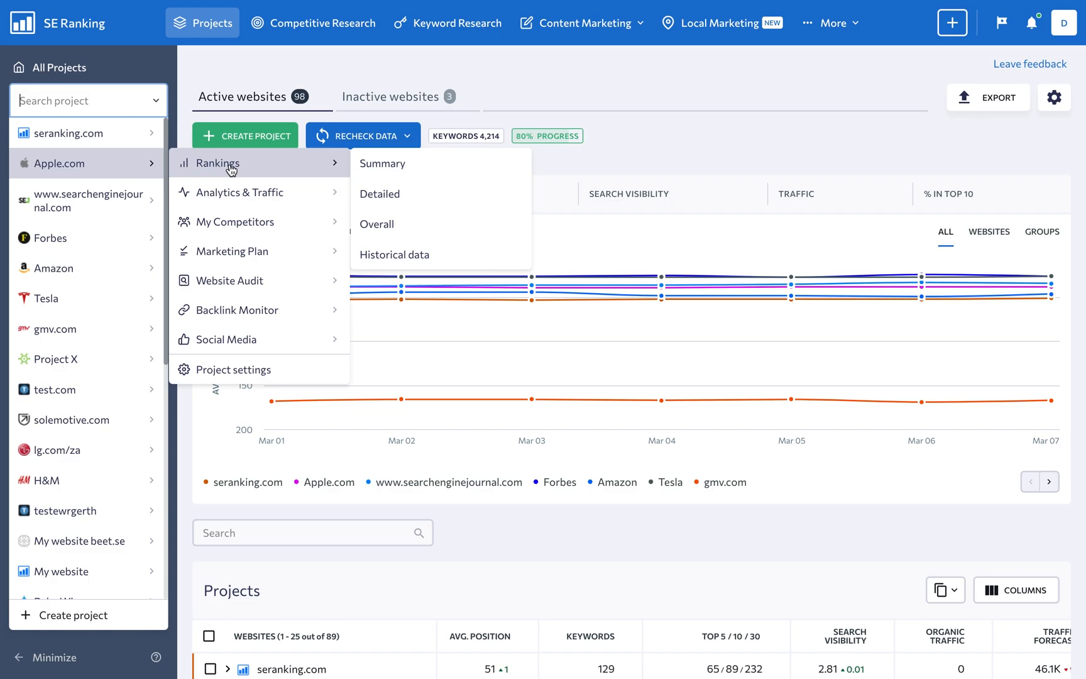
left_click(380, 193)
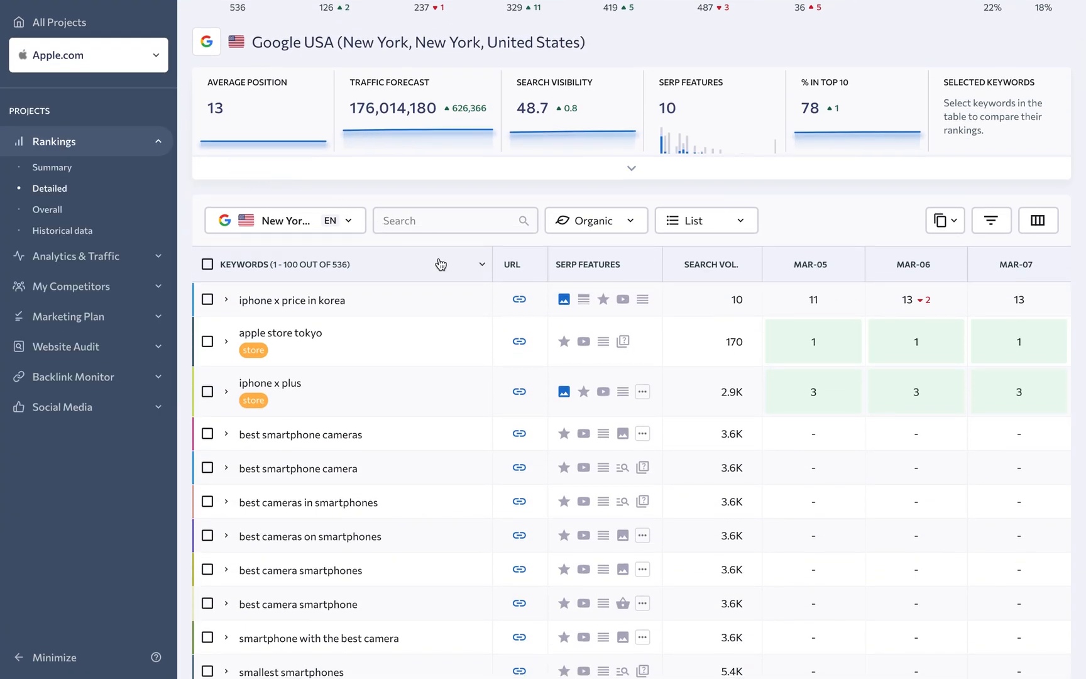
left_click(704, 220)
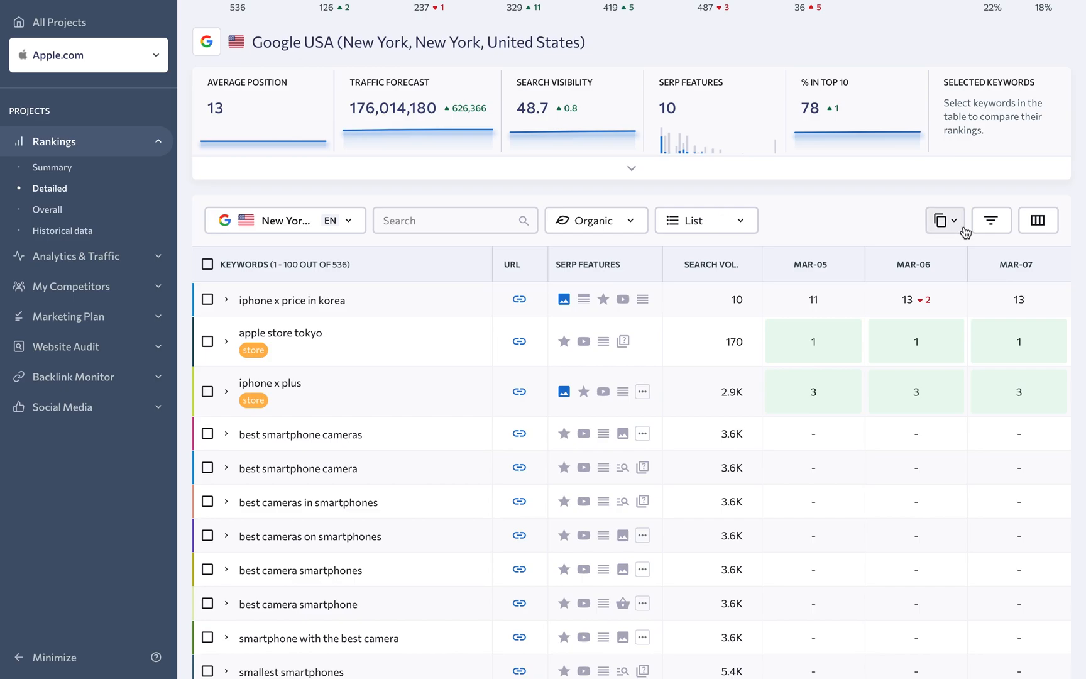
left_click(1037, 220)
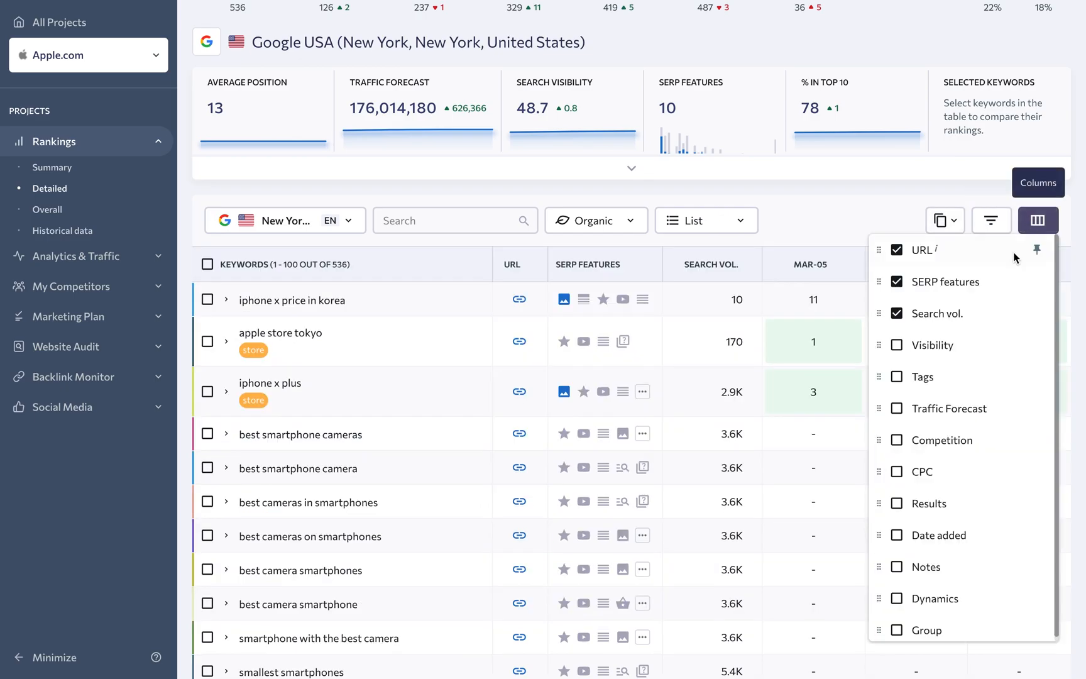
- Open Tesla's Page Changes Monitor and view changes to the safety-culture blog page
left_click(896, 471)
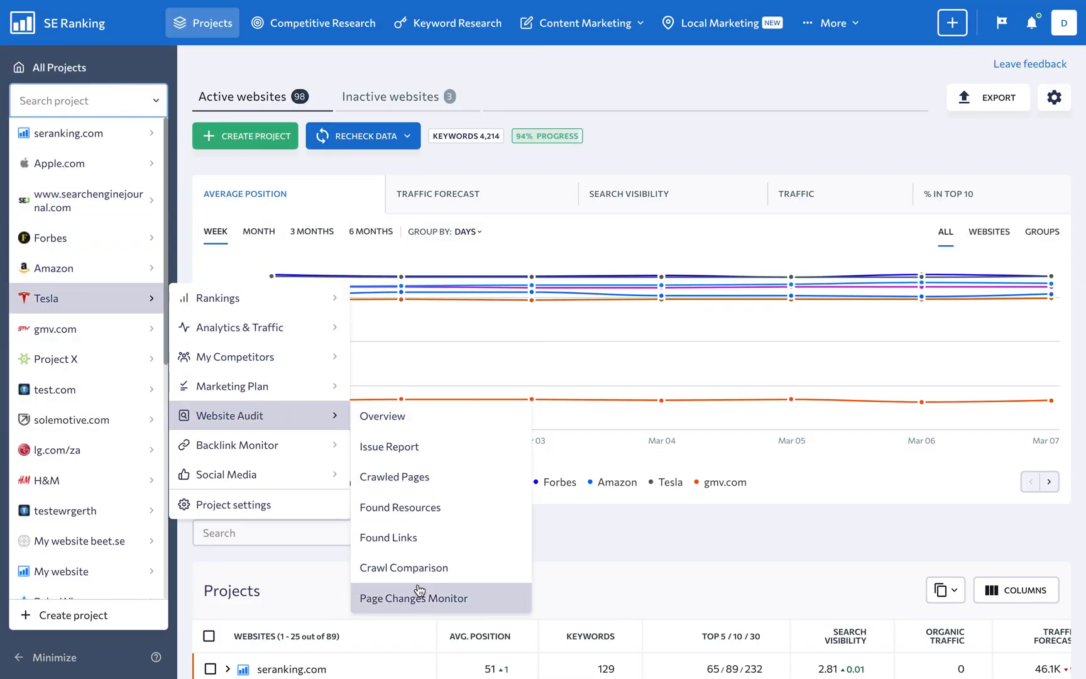
left_click(413, 598)
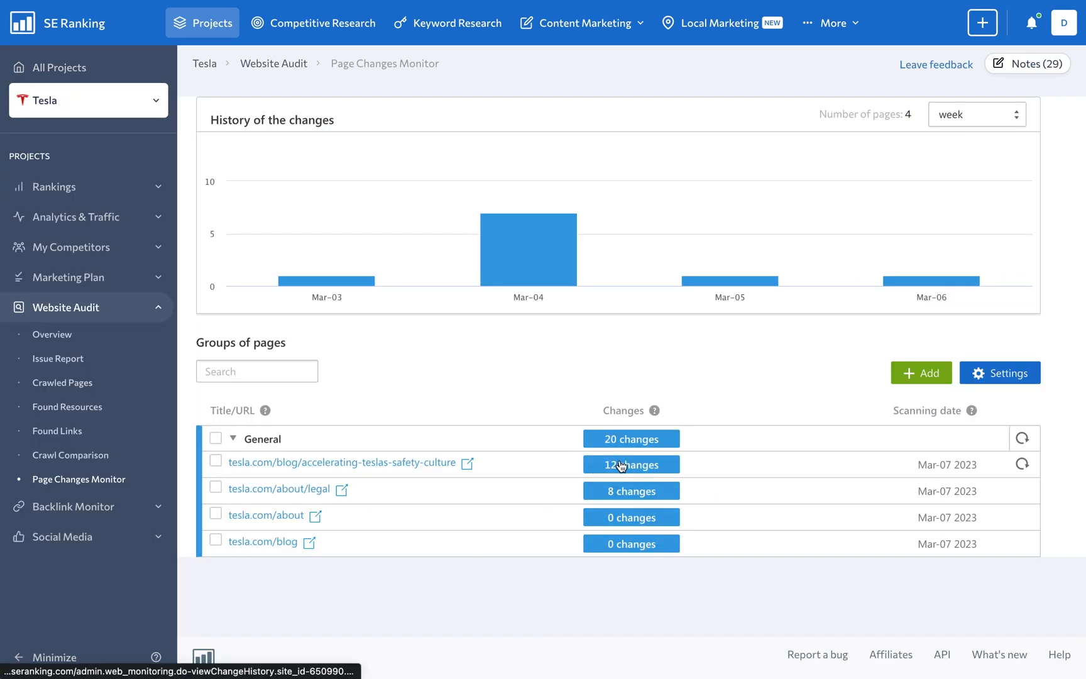
left_click(630, 464)
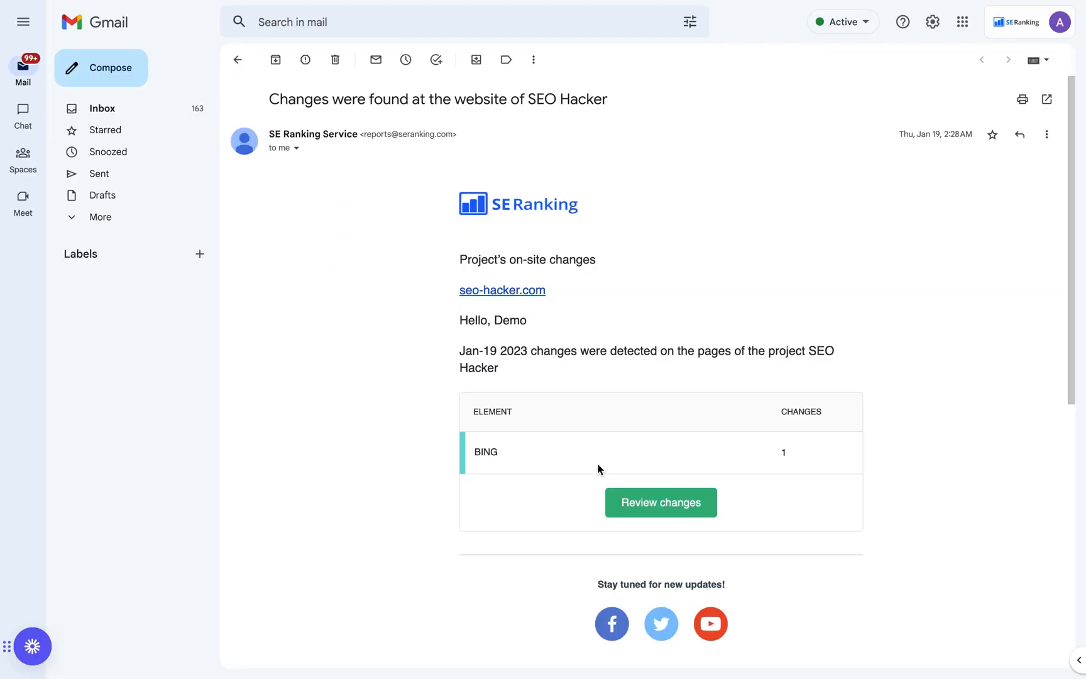
mouse_move(794, 470)
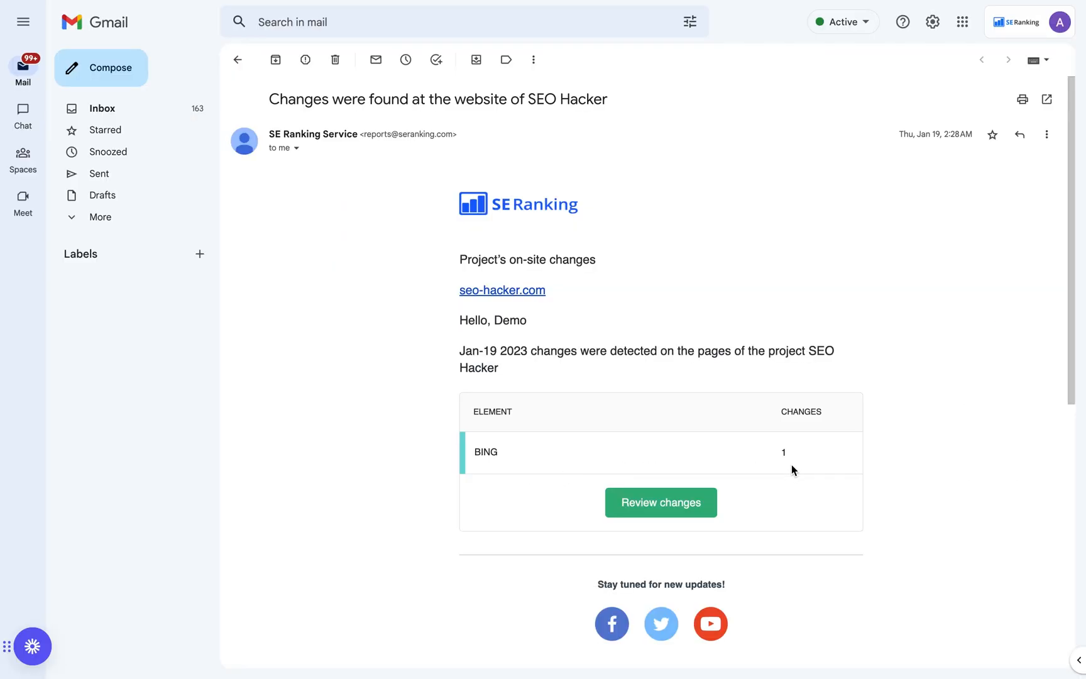